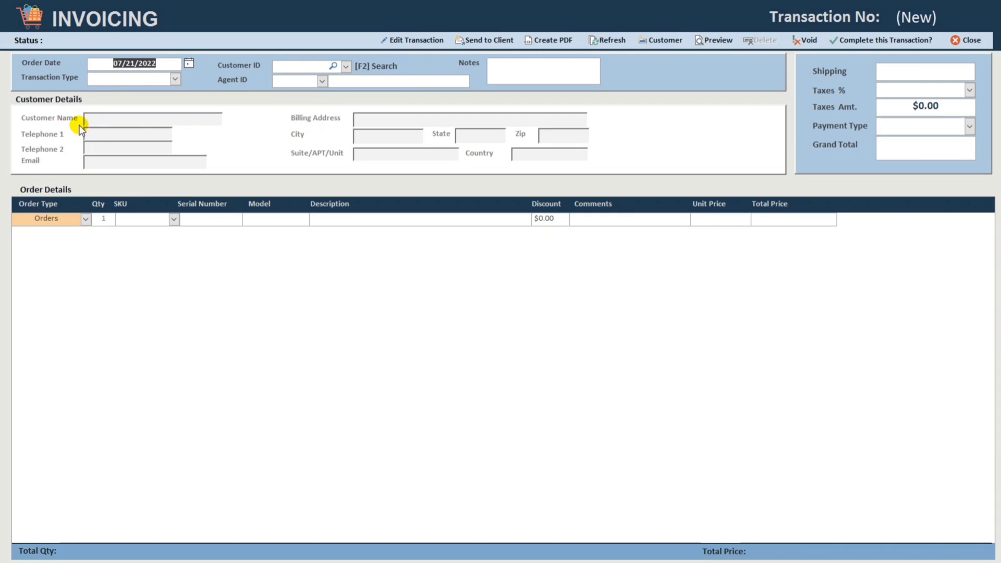
mouse_move(254, 77)
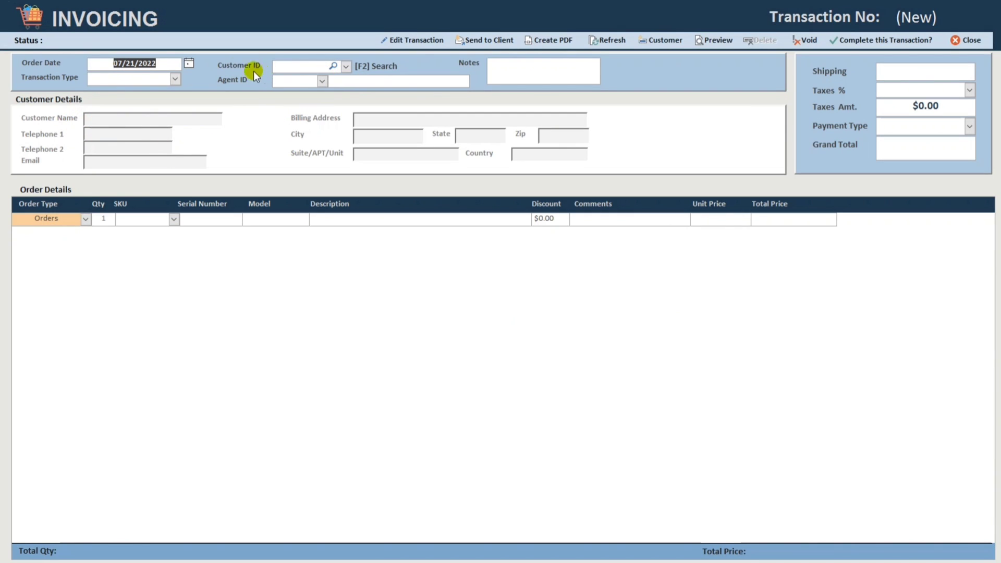
click(346, 66)
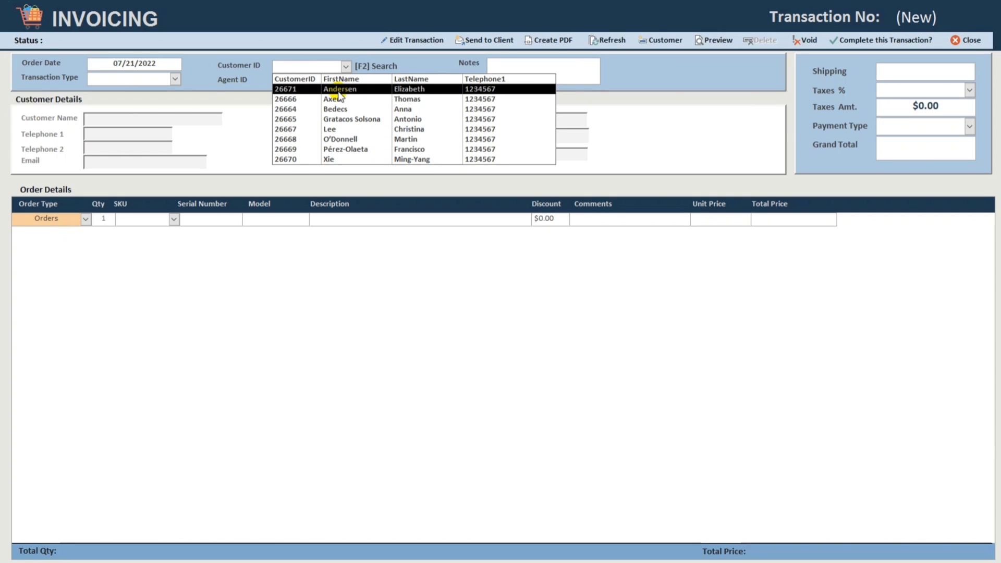
click(339, 89)
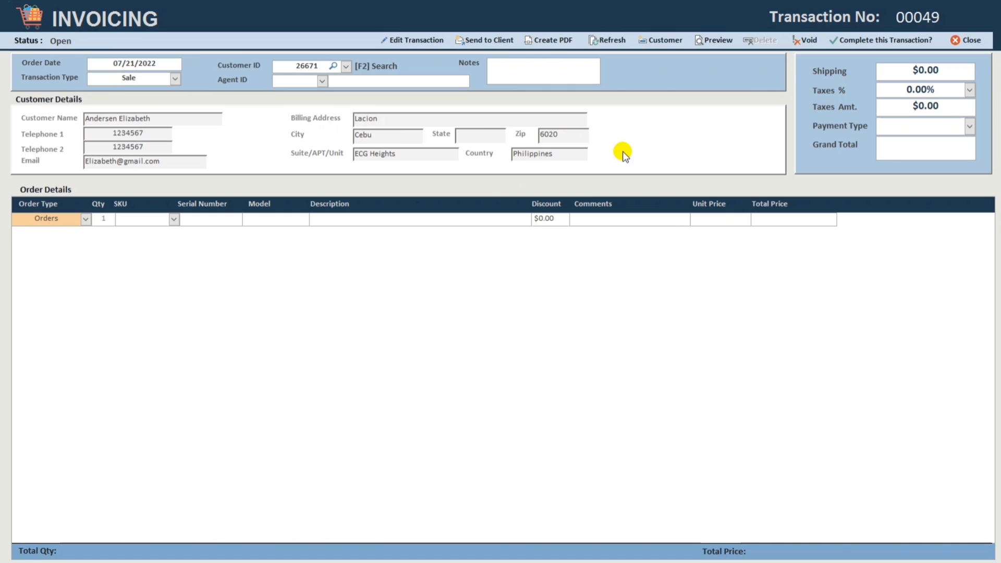
click(345, 66)
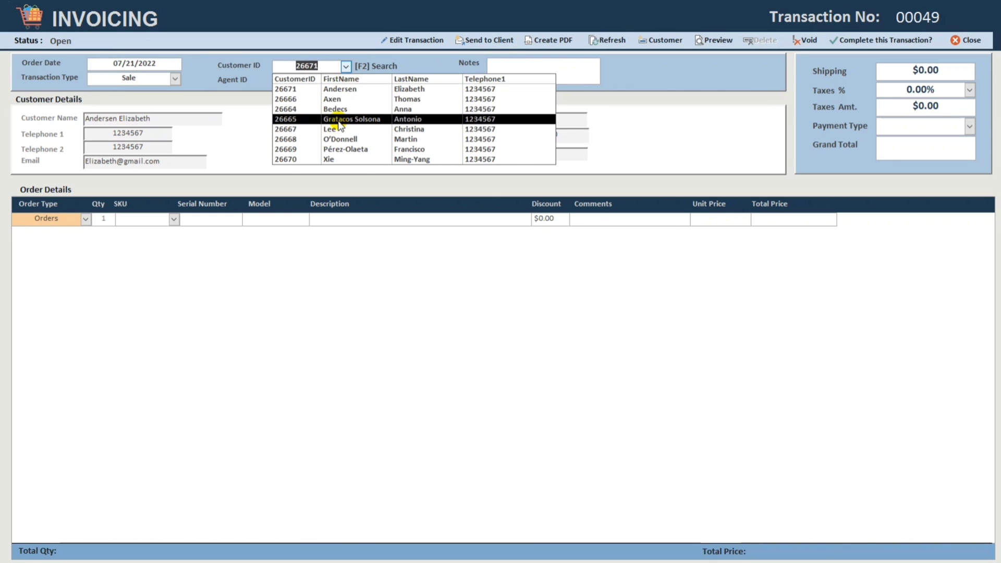
click(352, 119)
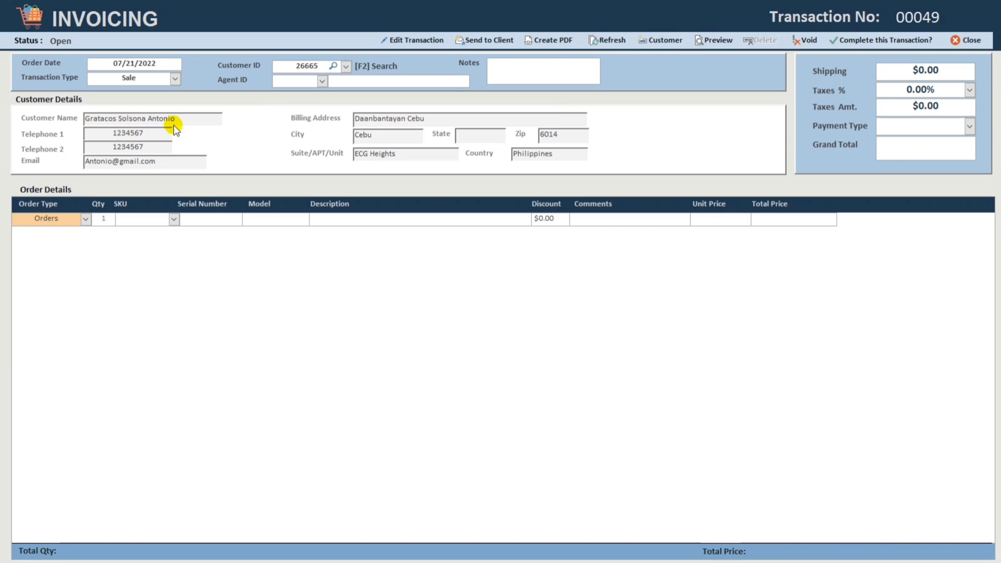
click(349, 66)
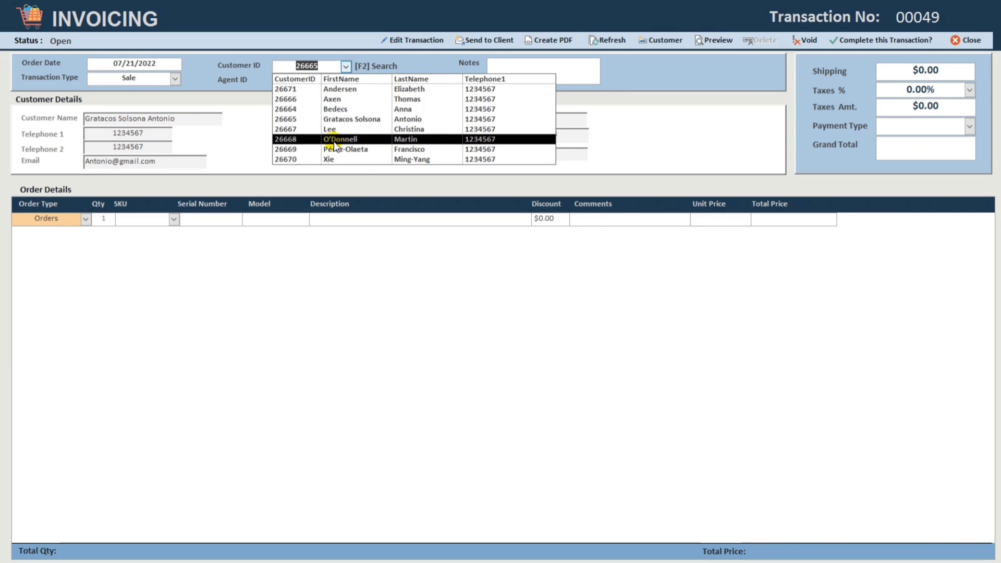
click(329, 128)
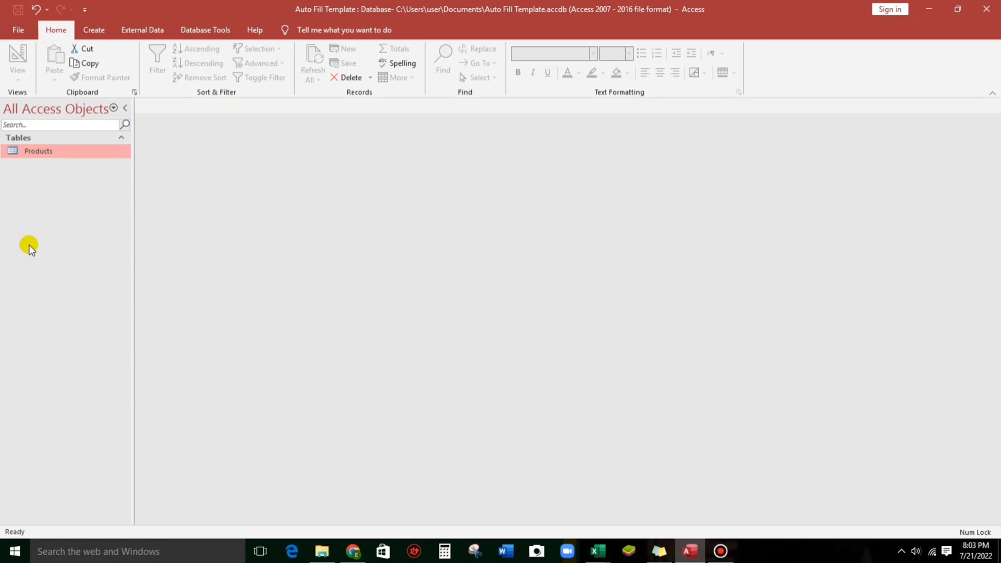
double_click(38, 152)
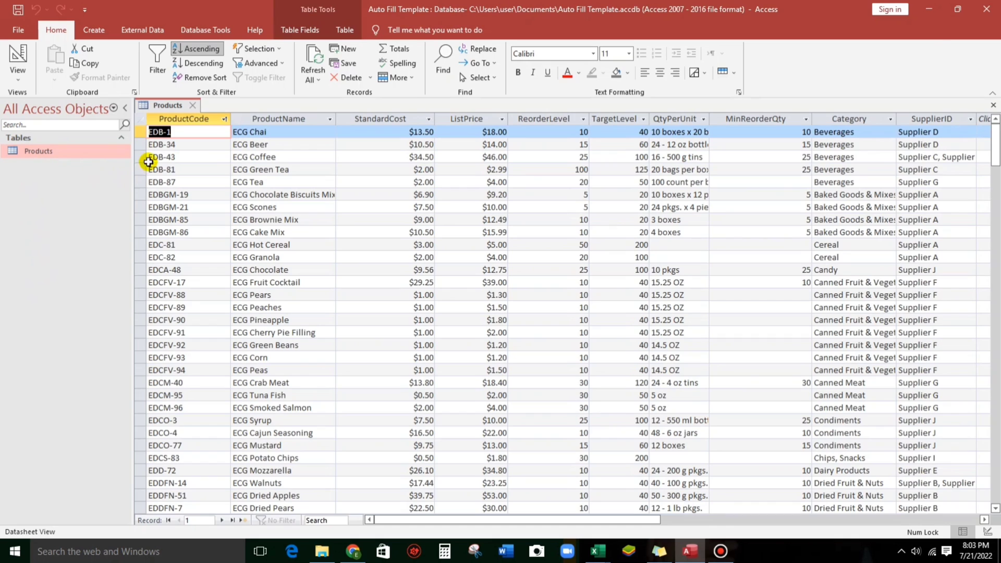
scroll(down, 3)
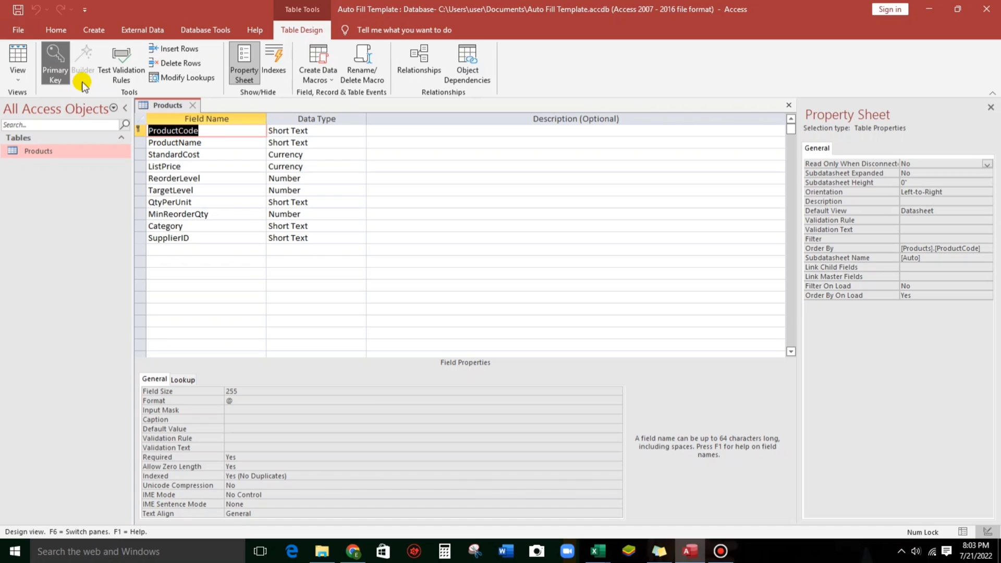
mouse_move(311, 202)
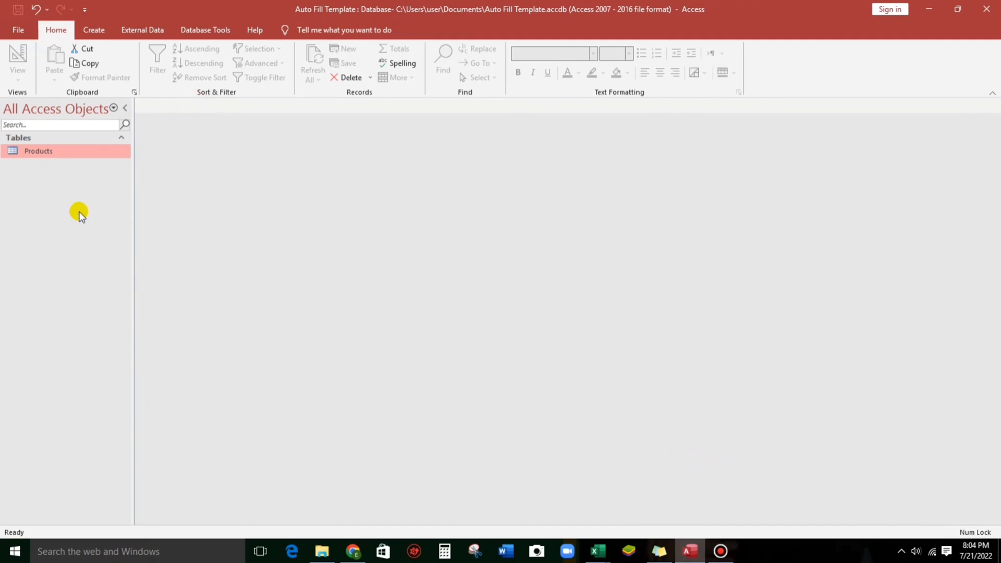
mouse_move(50, 43)
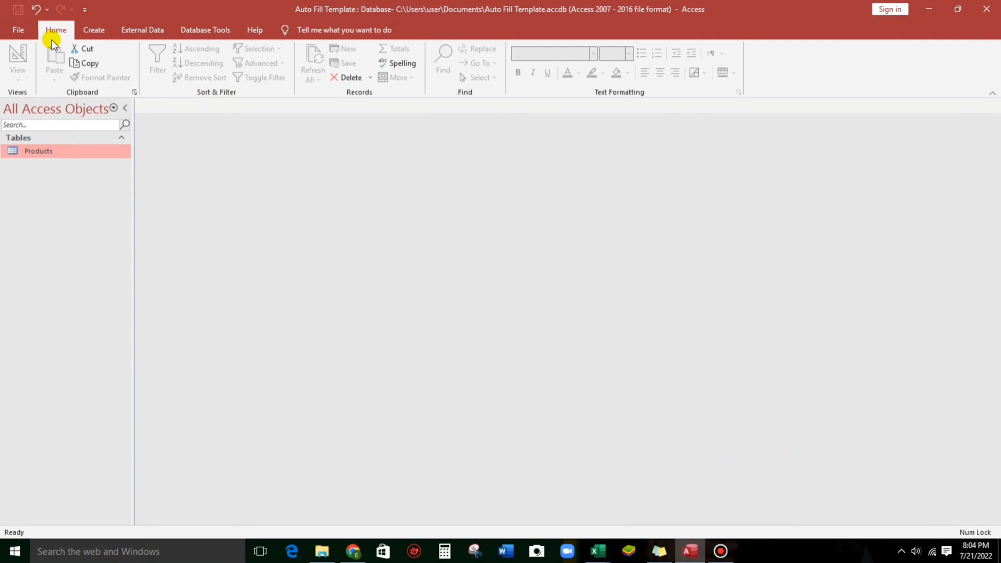
Create a new table with fields Trans#, ProductCode and Qty.
click(94, 29)
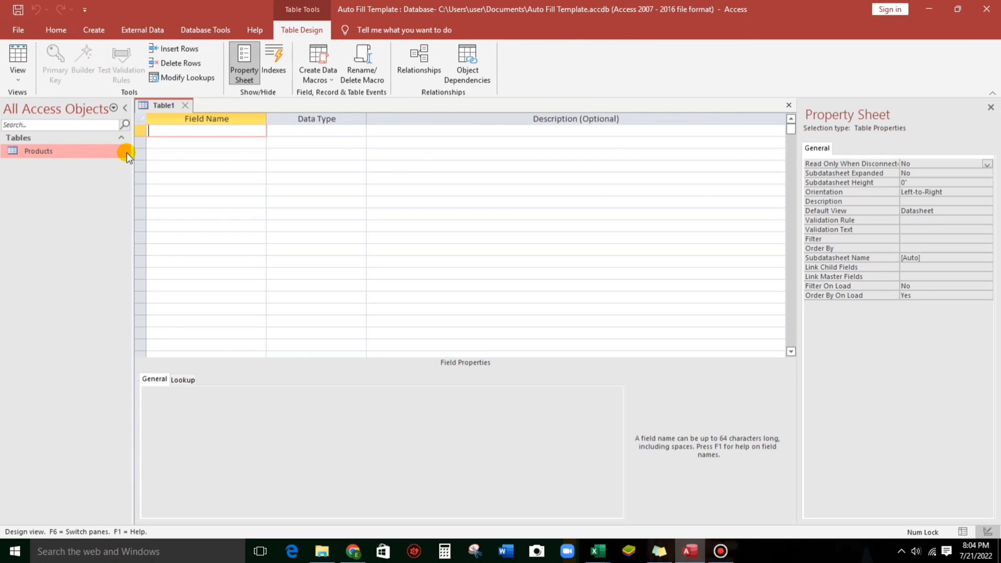
text(transa)
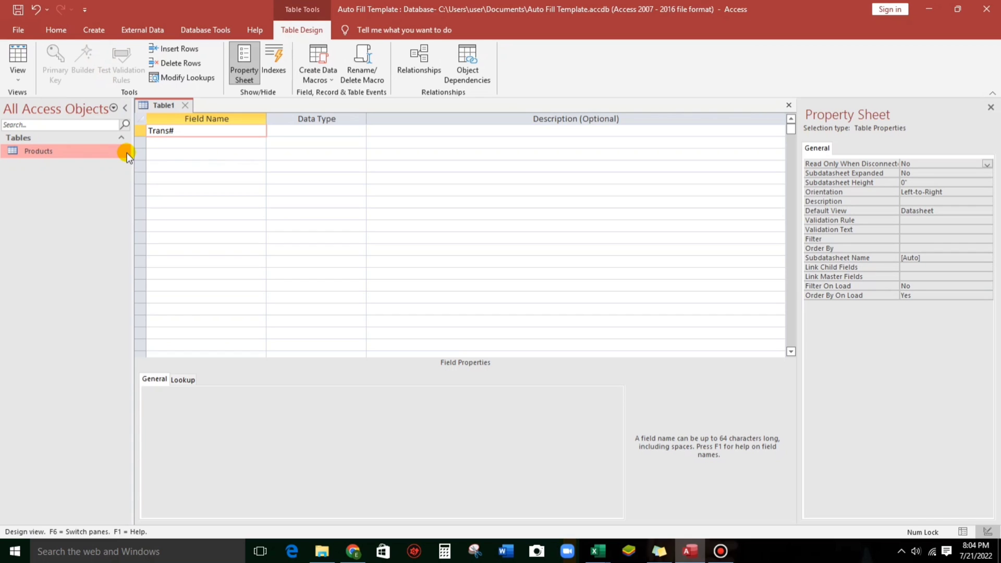
text(ProductCode)
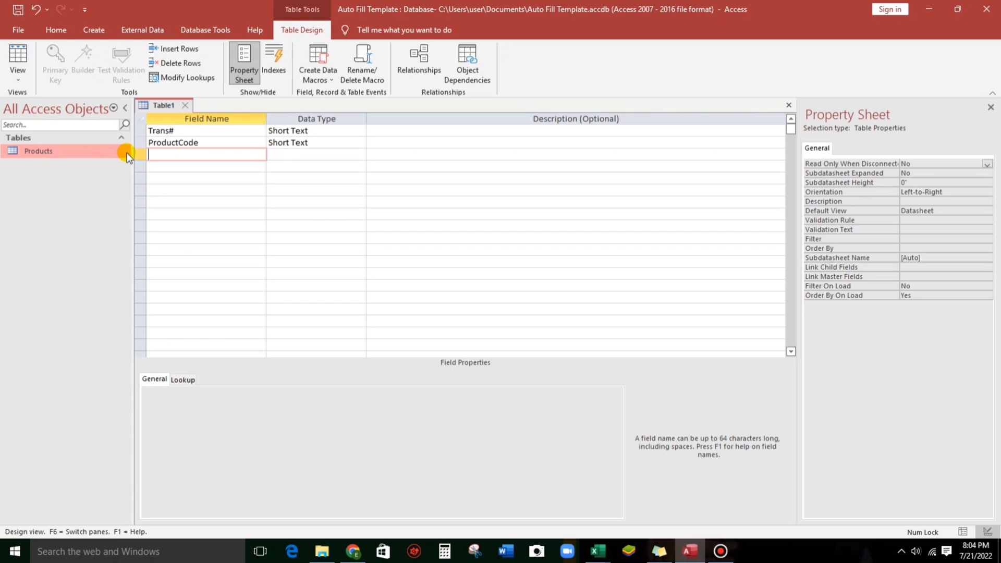
text(Qty)
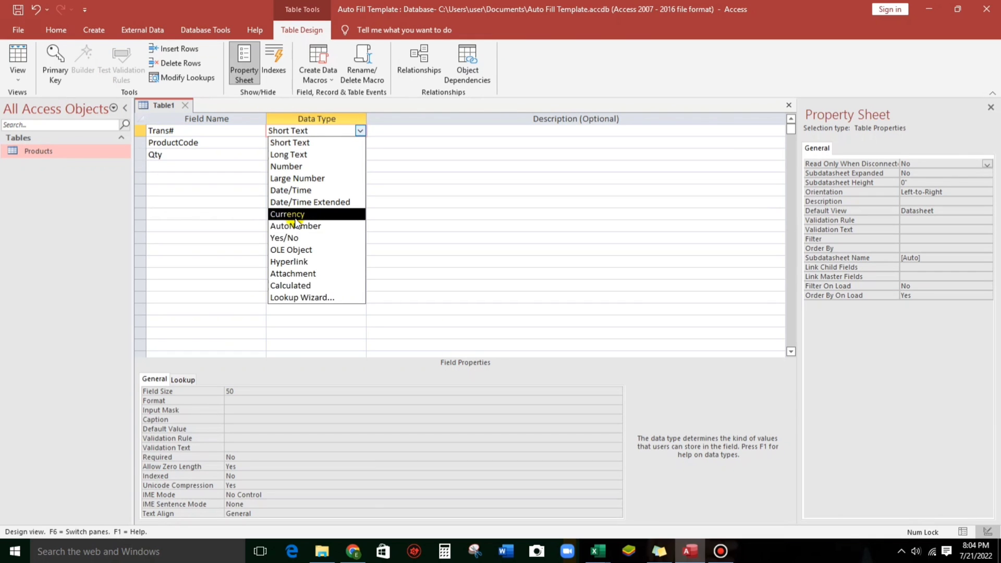
Make Trans# an AutoNumber field and Qty a Number field.
click(296, 226)
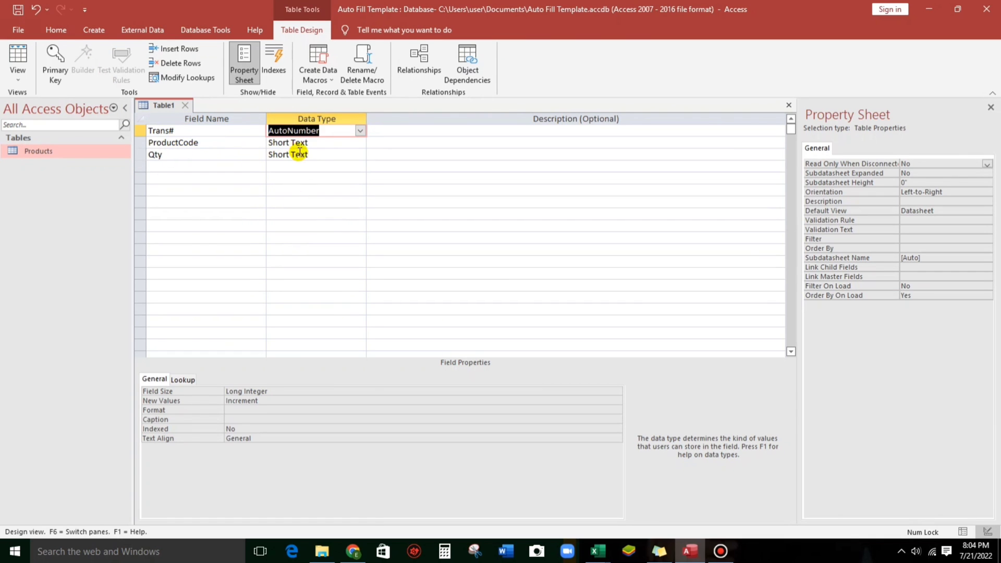
click(308, 154)
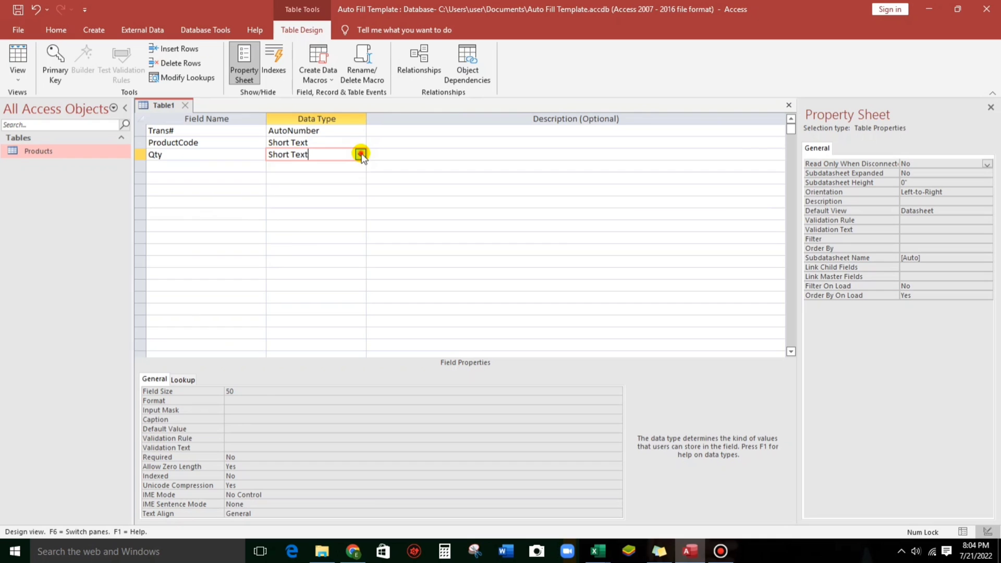
click(359, 155)
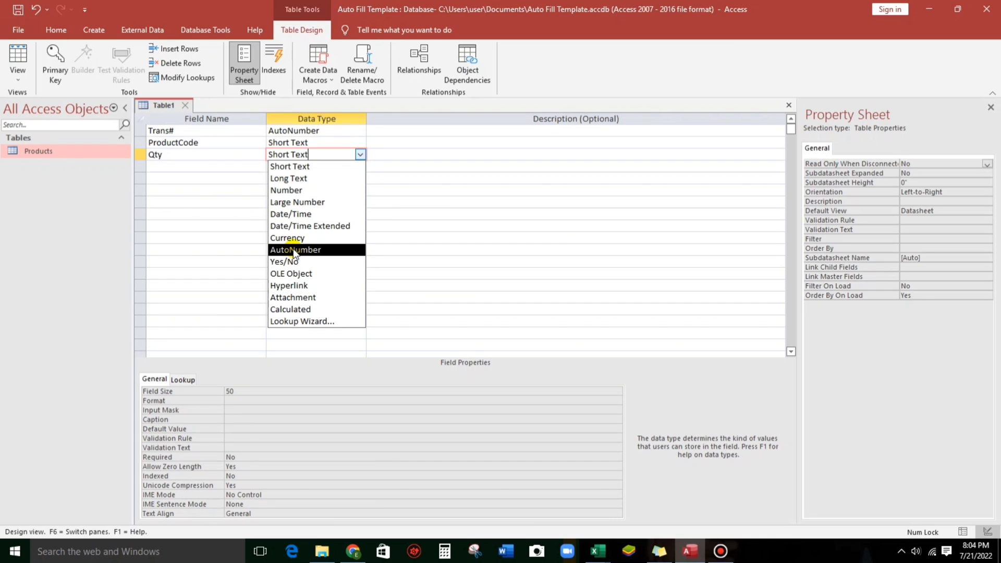
click(295, 250)
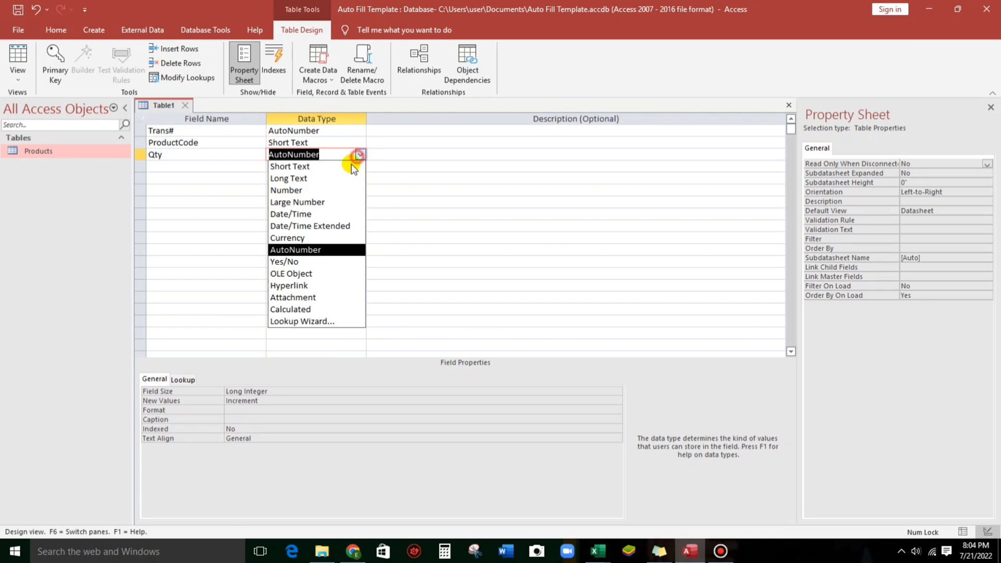
mouse_move(288, 202)
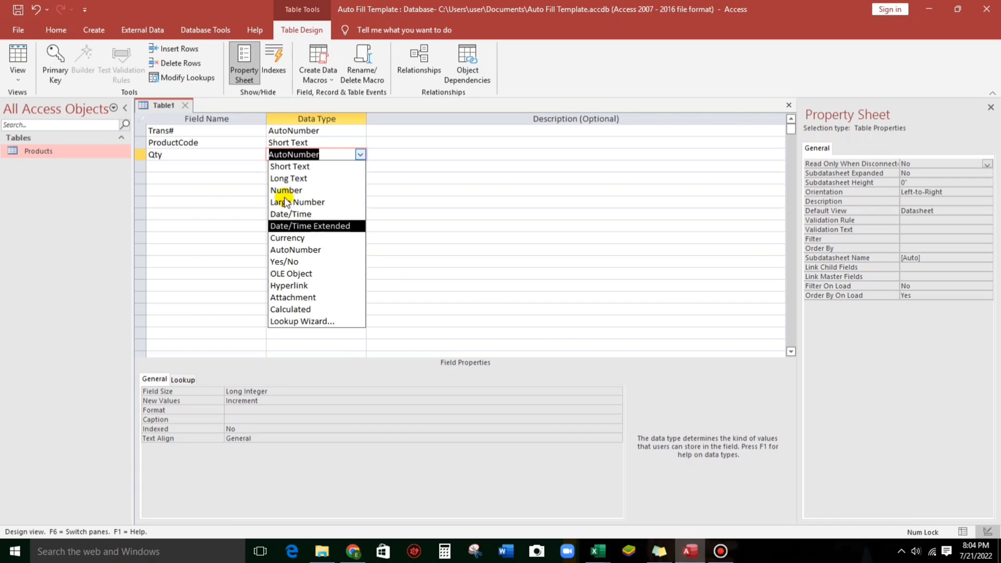
click(287, 190)
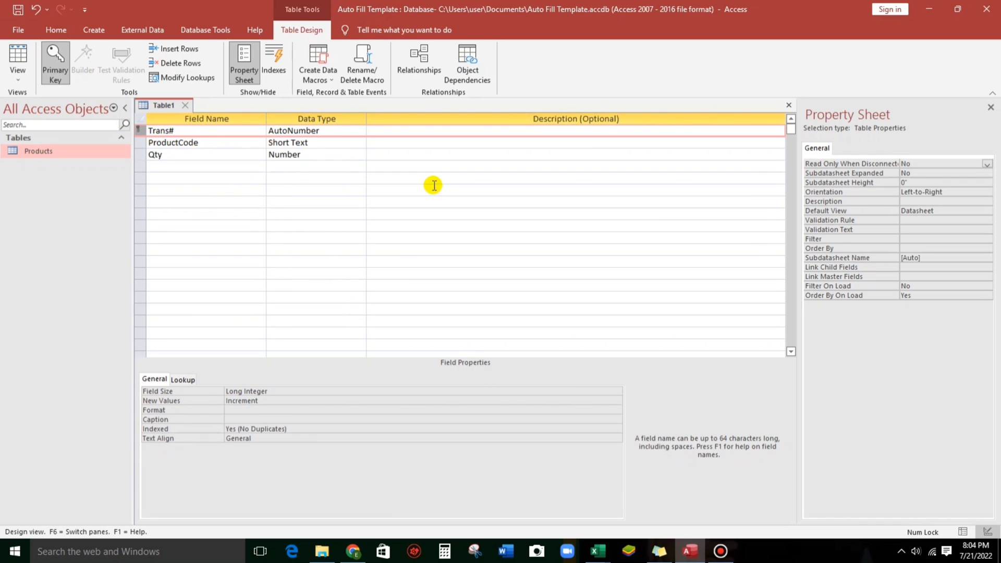
click(303, 155)
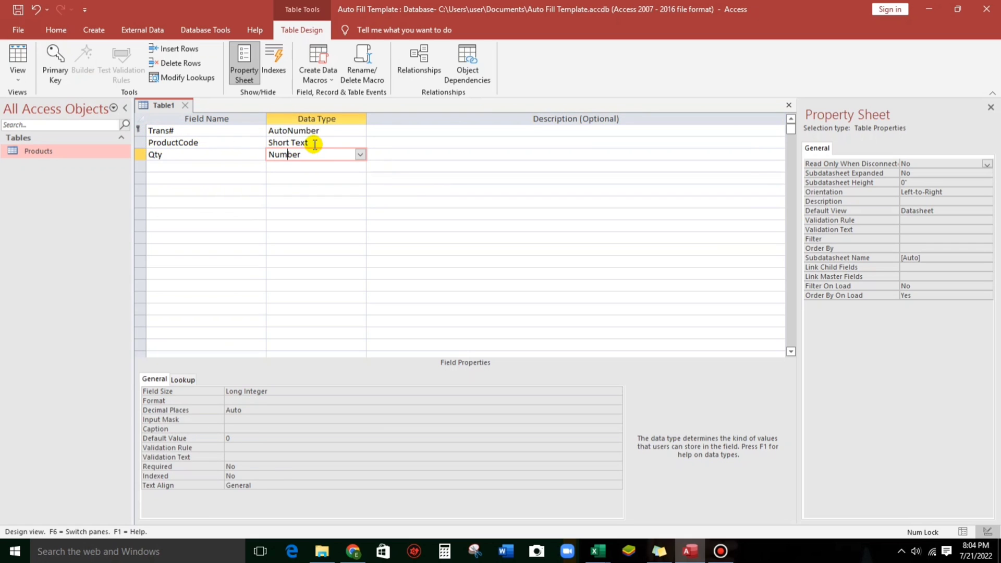
click(359, 142)
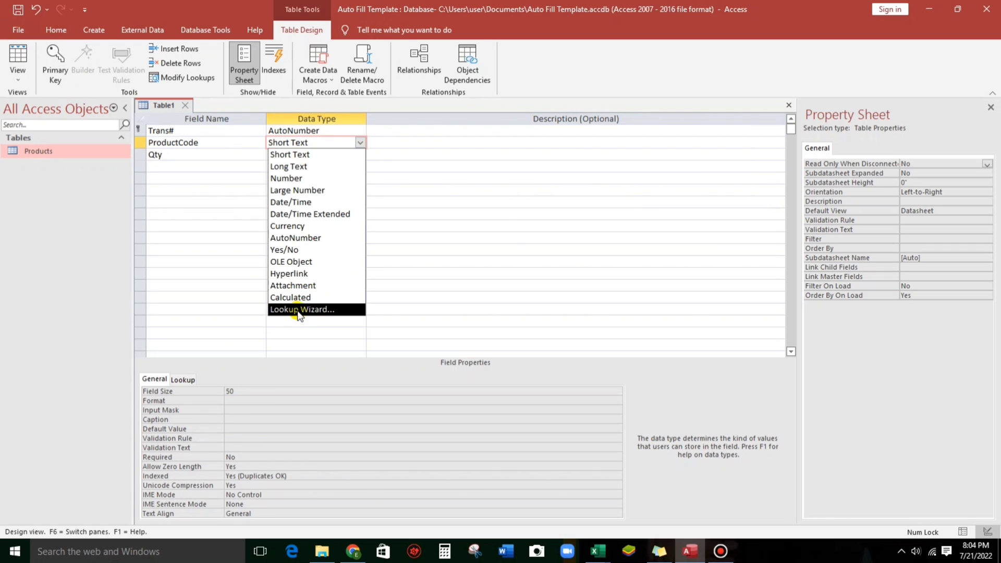
Make ProductCode a lookup drawing from the Products table's ProductCode field.
click(302, 310)
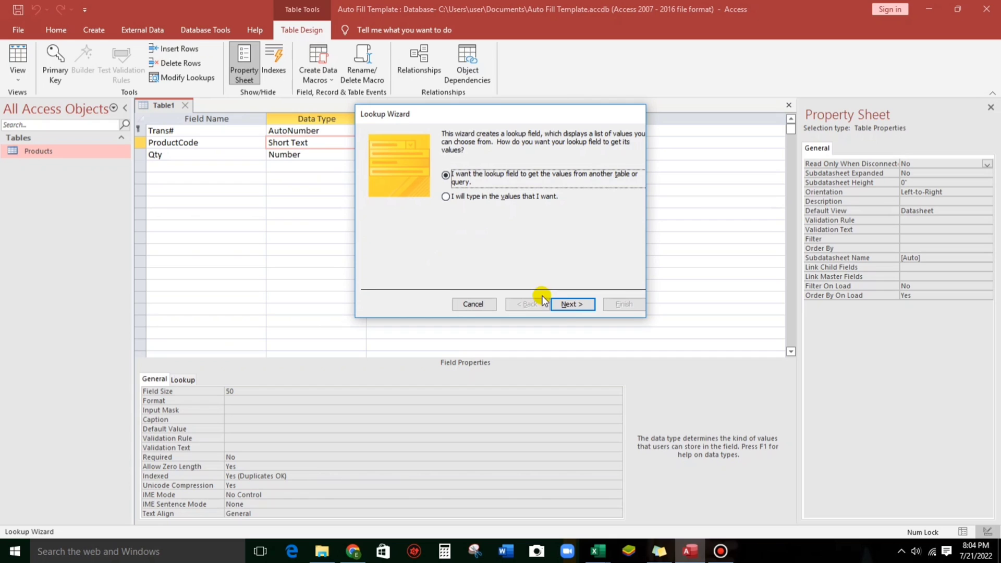
click(573, 304)
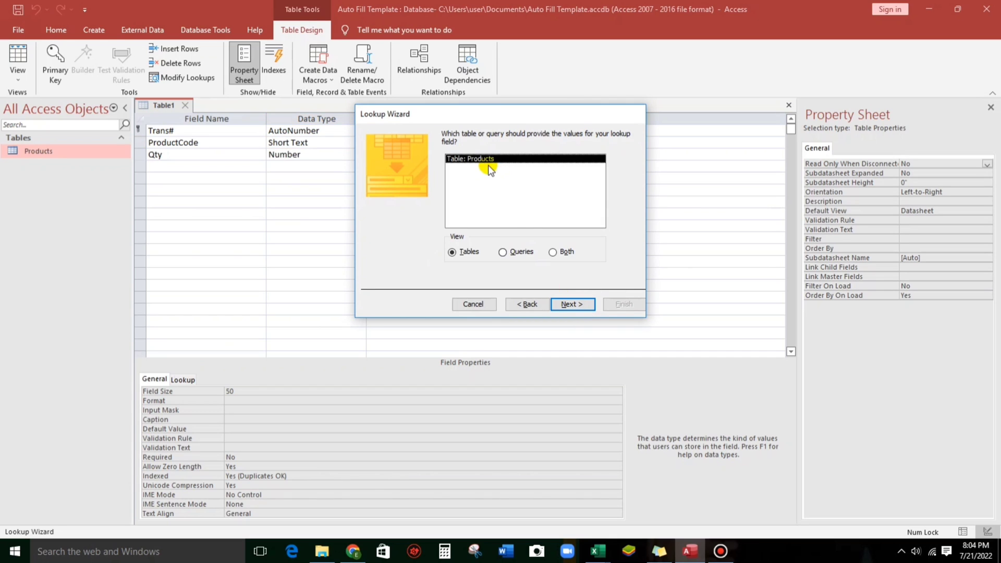
click(573, 304)
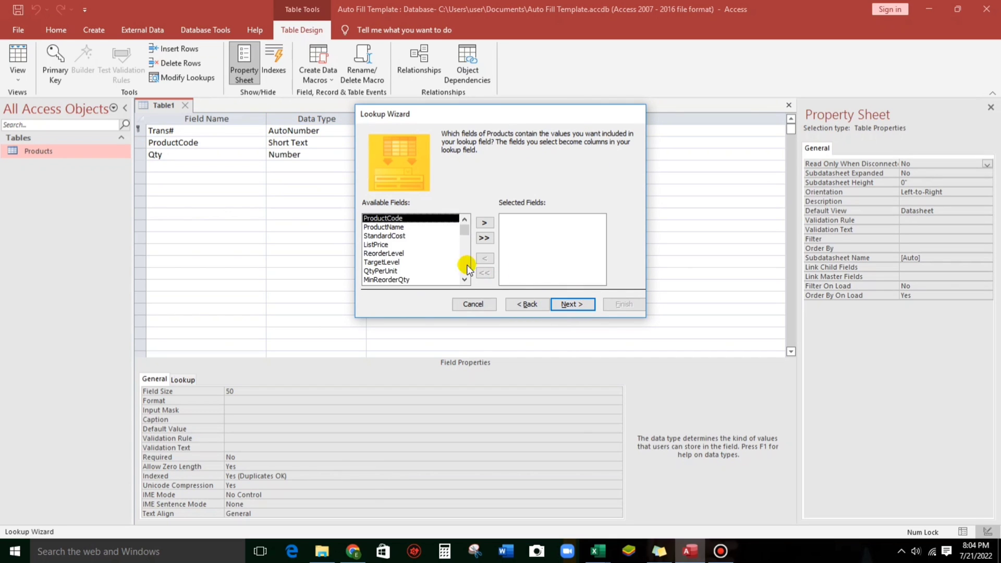
click(485, 223)
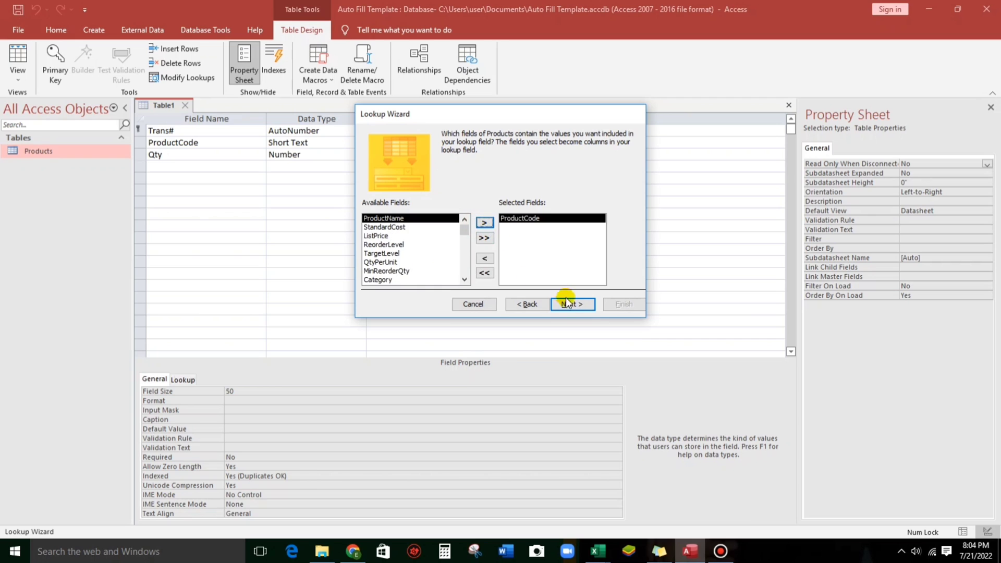
click(572, 304)
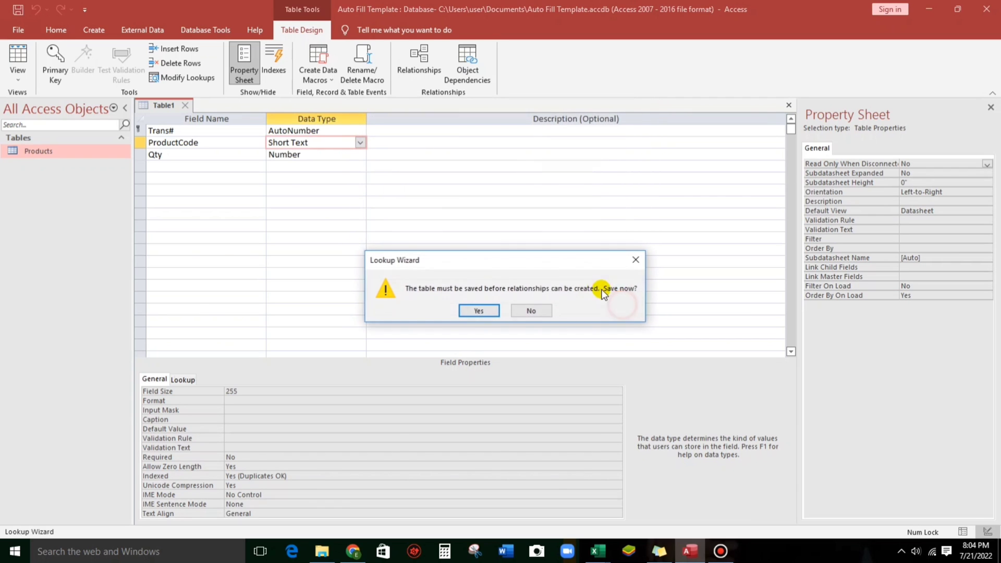
Save the new table as SalesEntry.
click(479, 311)
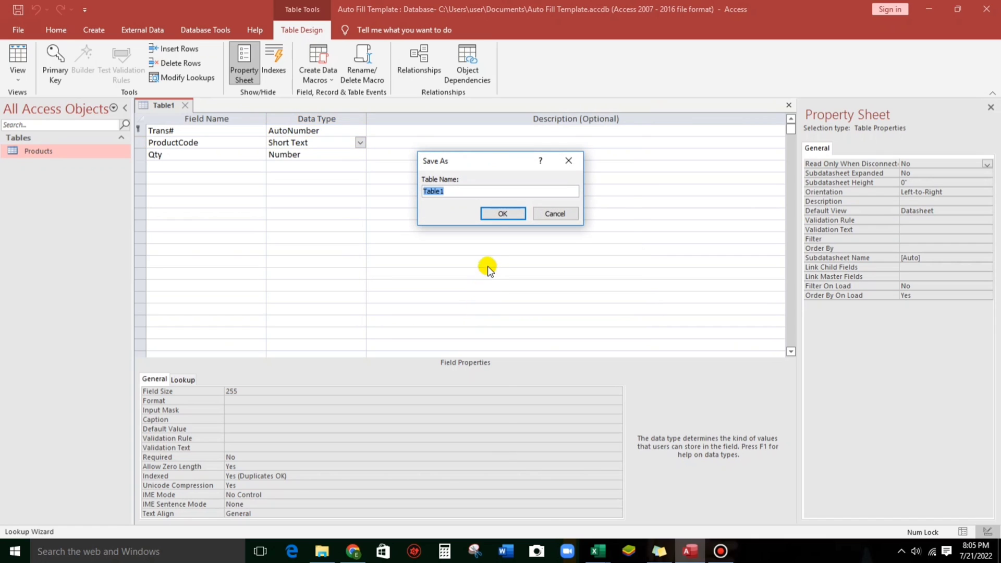
text(S)
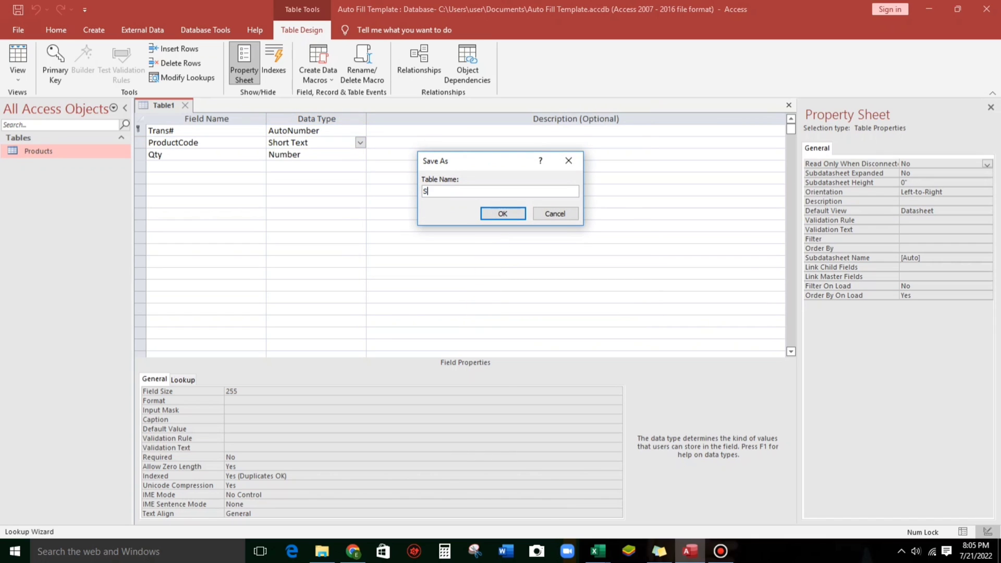
text(alesE)
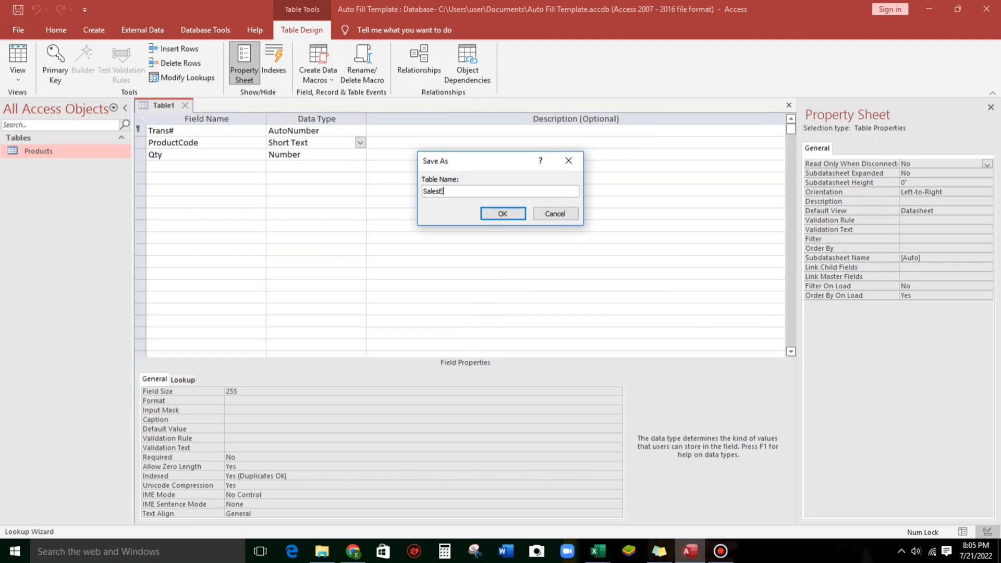
click(503, 213)
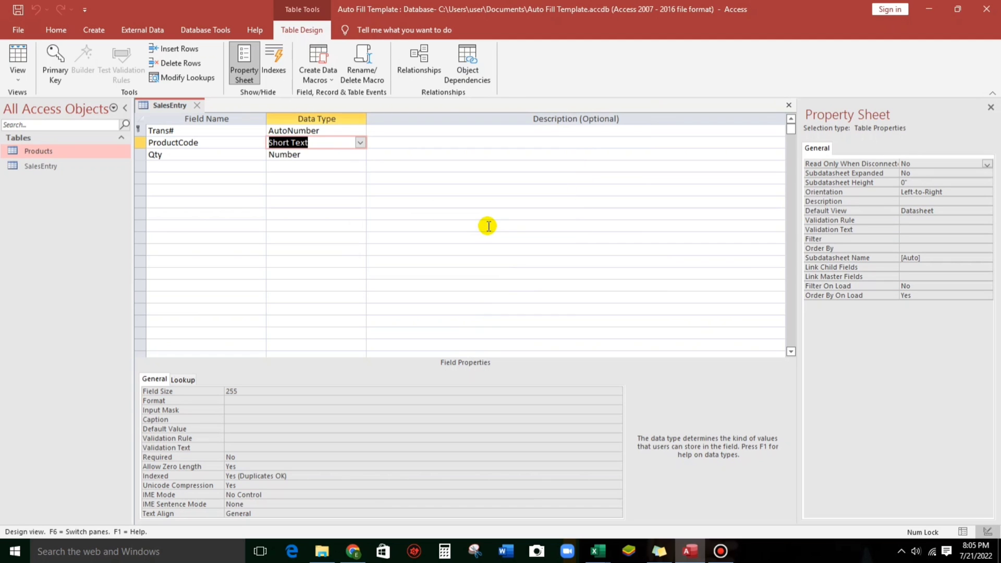
mouse_move(198, 107)
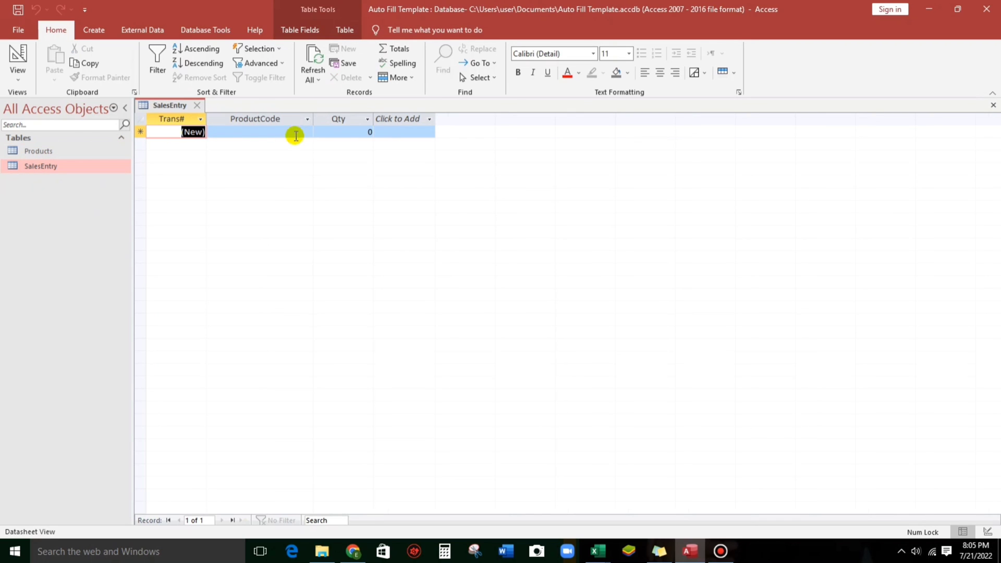
Check the ProductCode dropdown lists codes, then close SalesEntry saving layout changes.
click(307, 132)
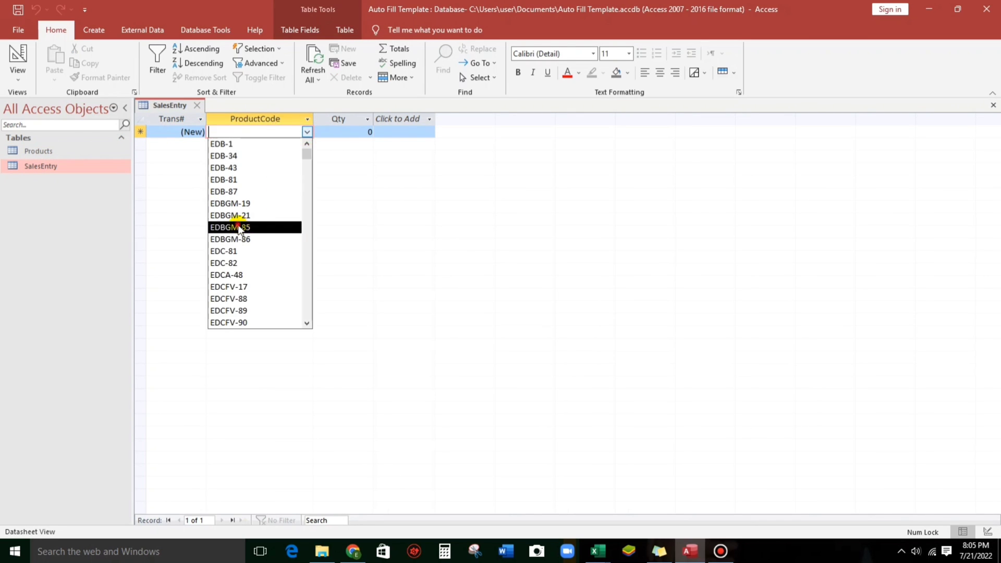
click(242, 227)
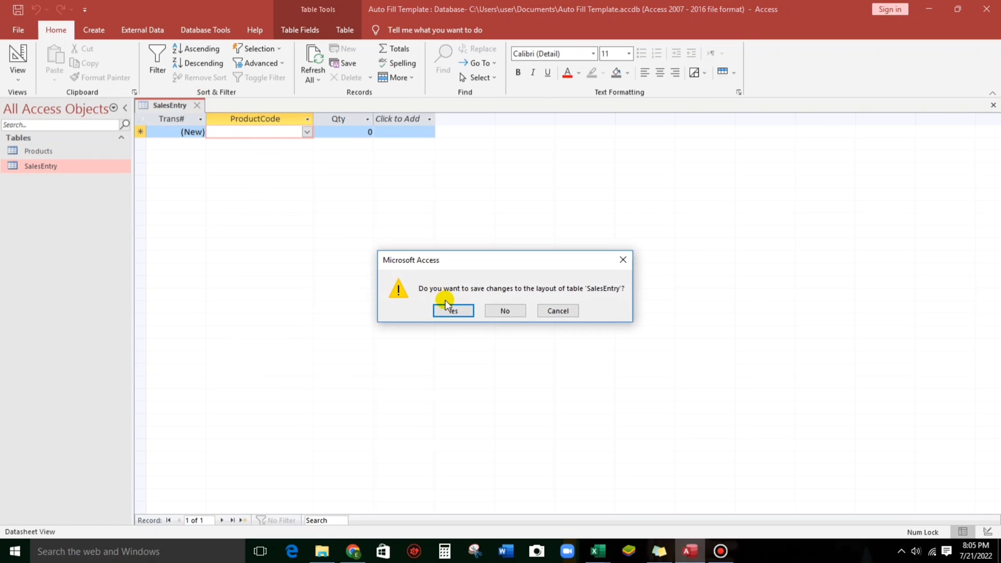
click(453, 311)
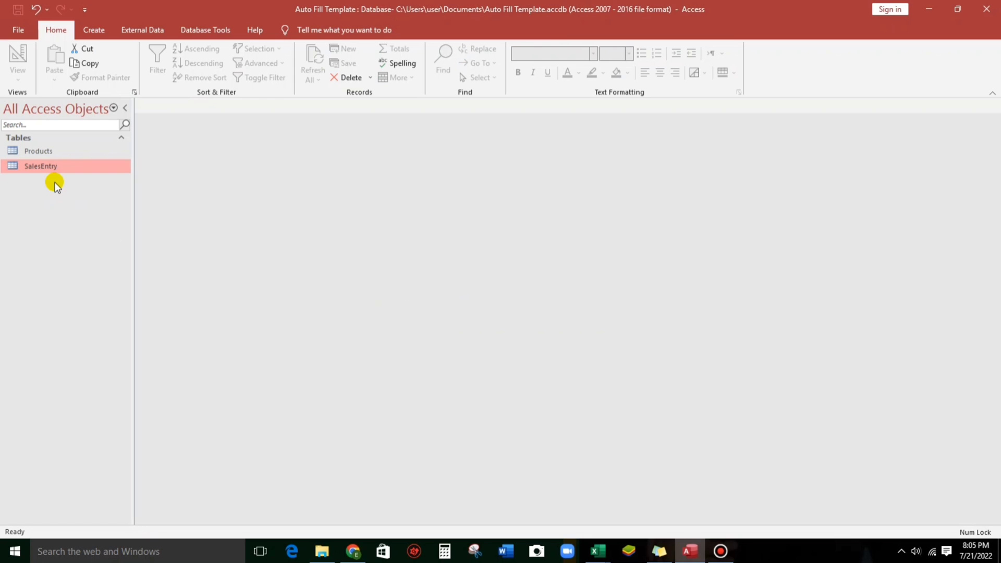
Start a new query design with the SalesEntry and Products tables added.
click(94, 30)
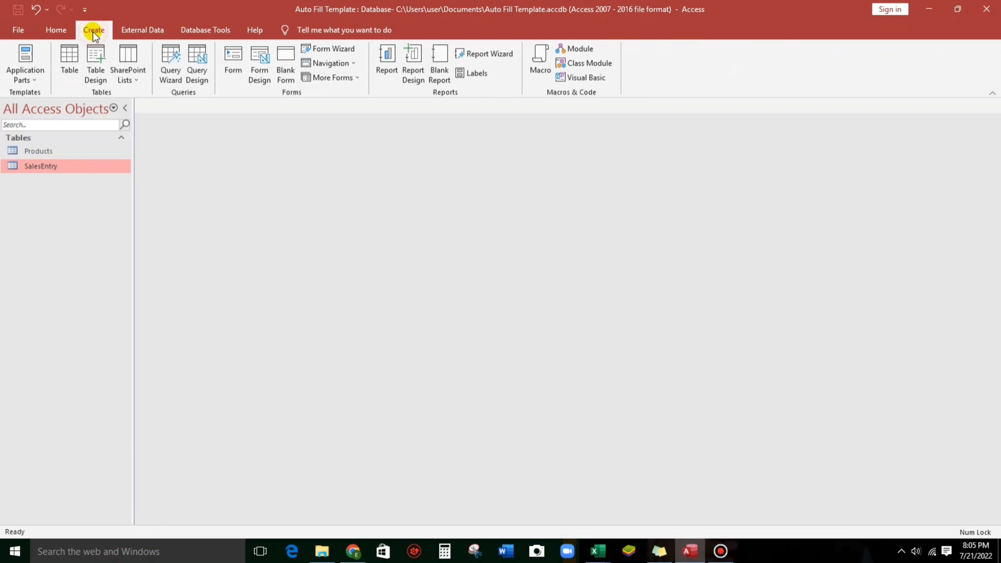
click(197, 62)
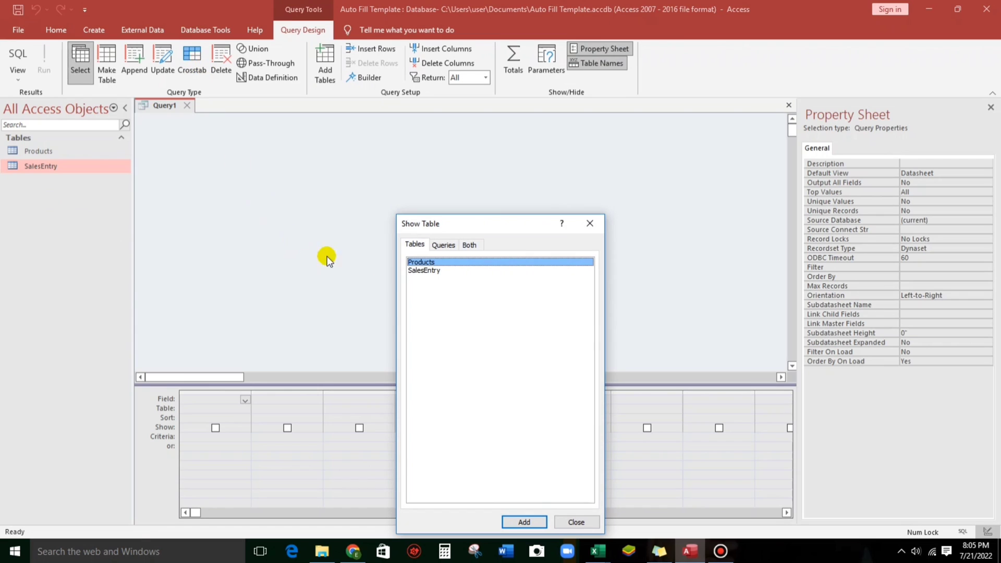
double_click(424, 270)
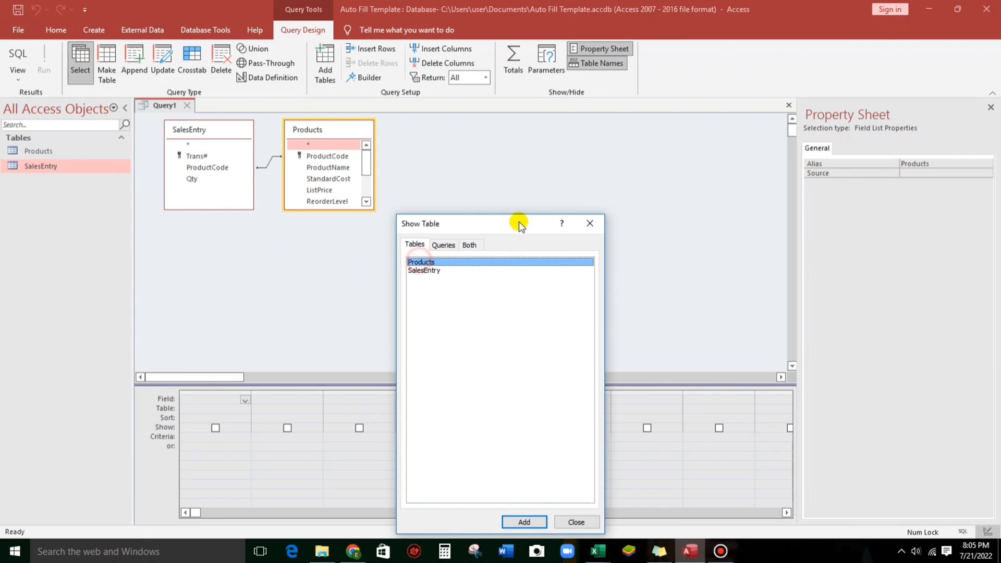
click(577, 522)
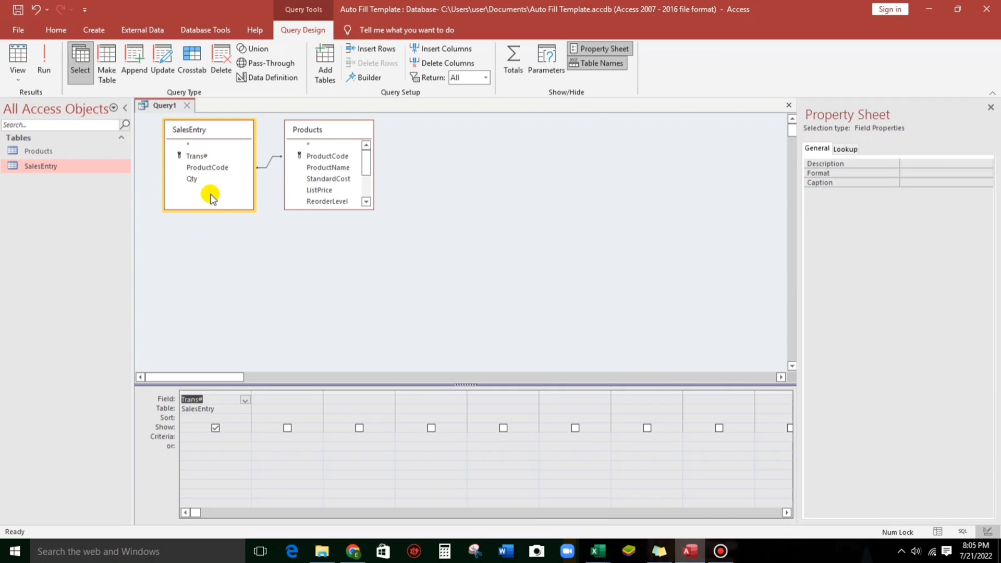
Add Trans#, ProductCode, Qty, ProductName and ListPrice to the query grid.
double_click(207, 168)
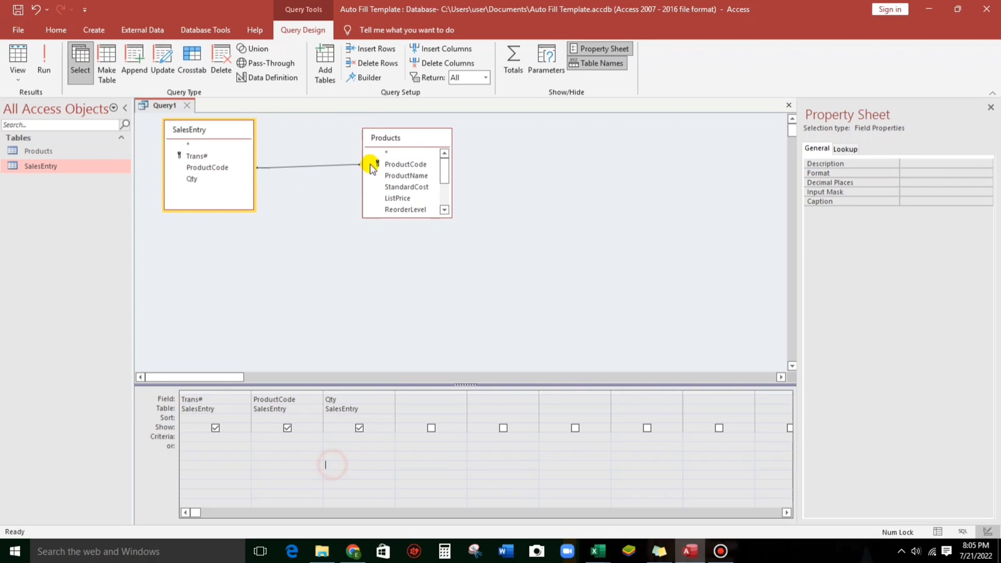
click(405, 138)
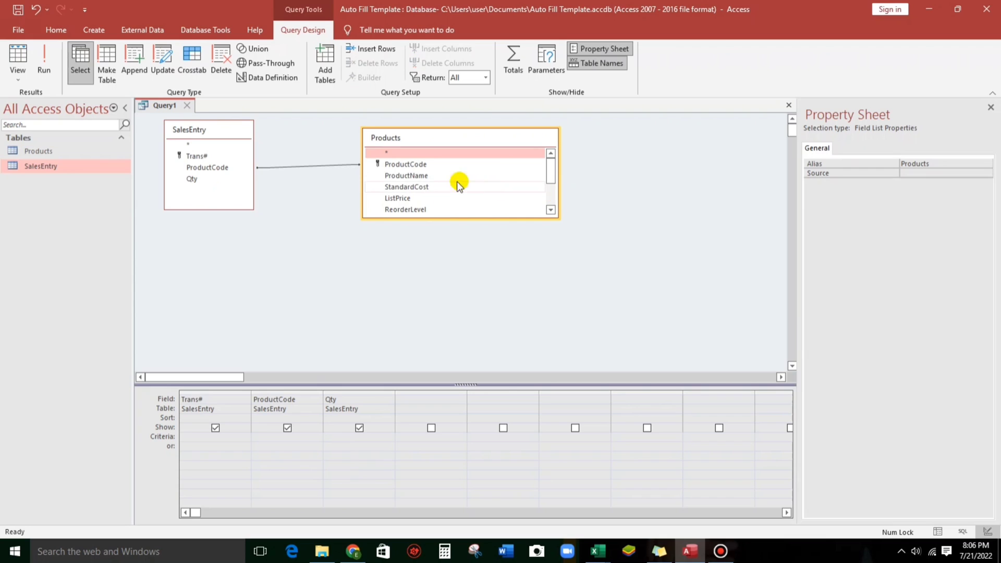
click(412, 176)
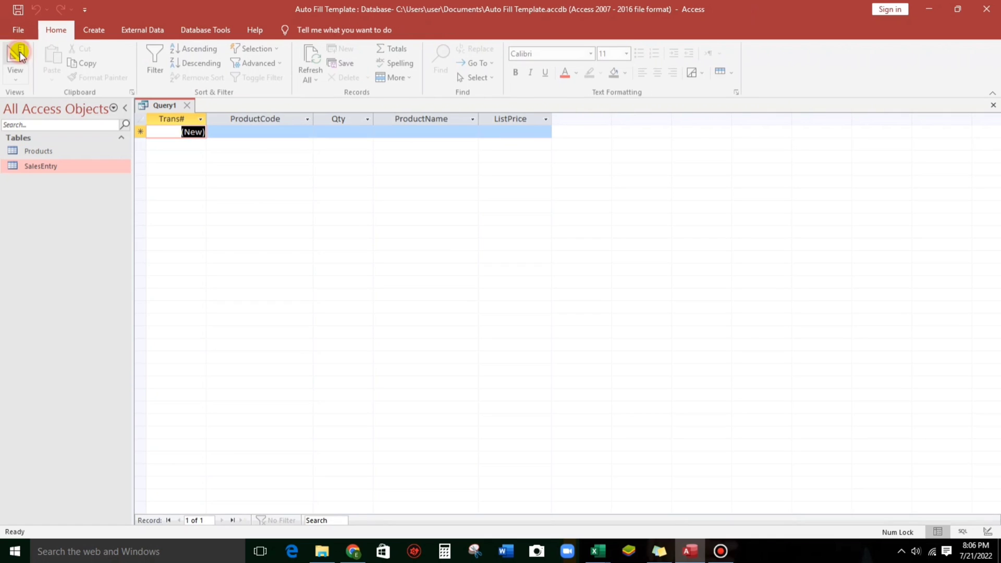
Enter product codes EDBGM-19 and EDC-81 in two new query rows.
click(287, 132)
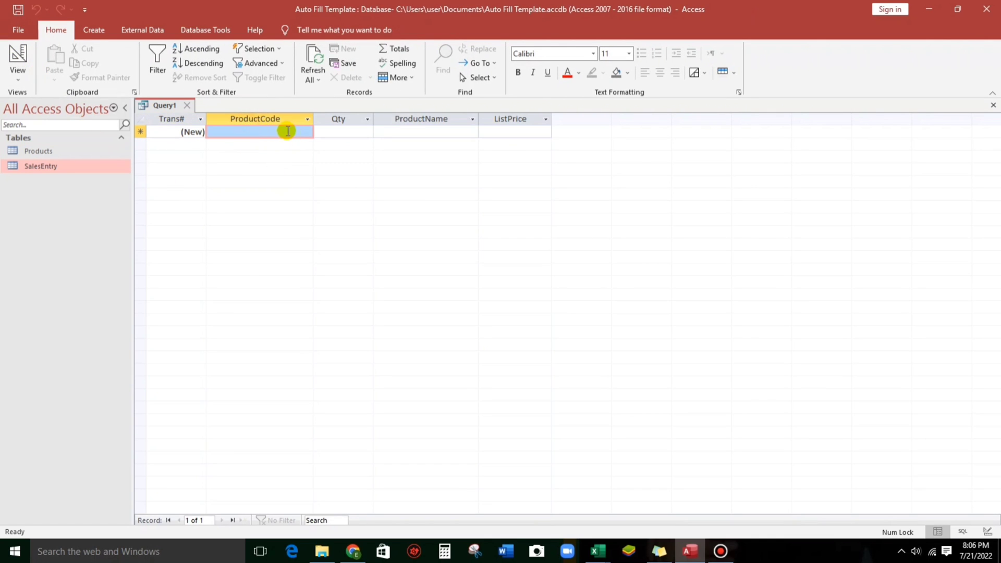
click(307, 132)
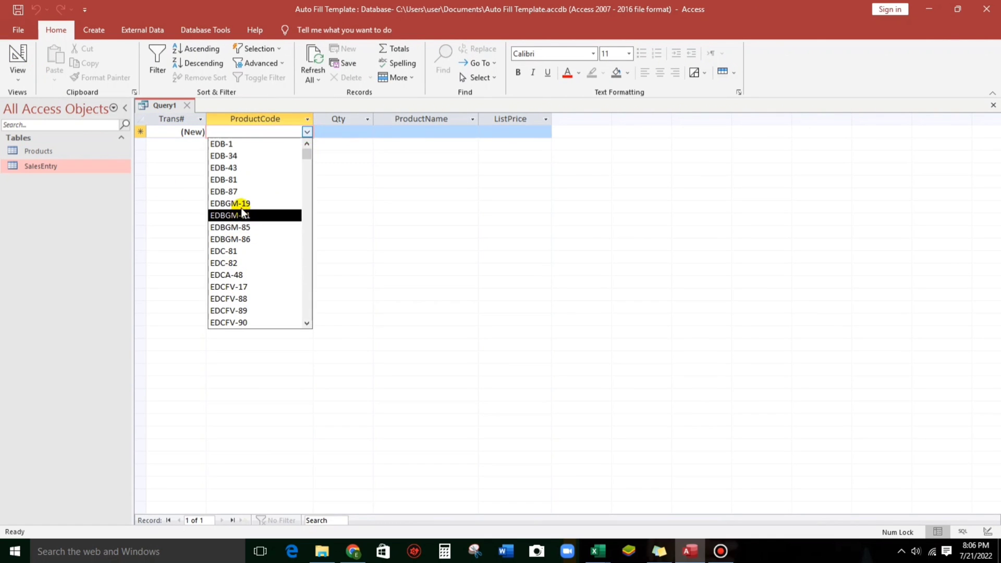
click(230, 203)
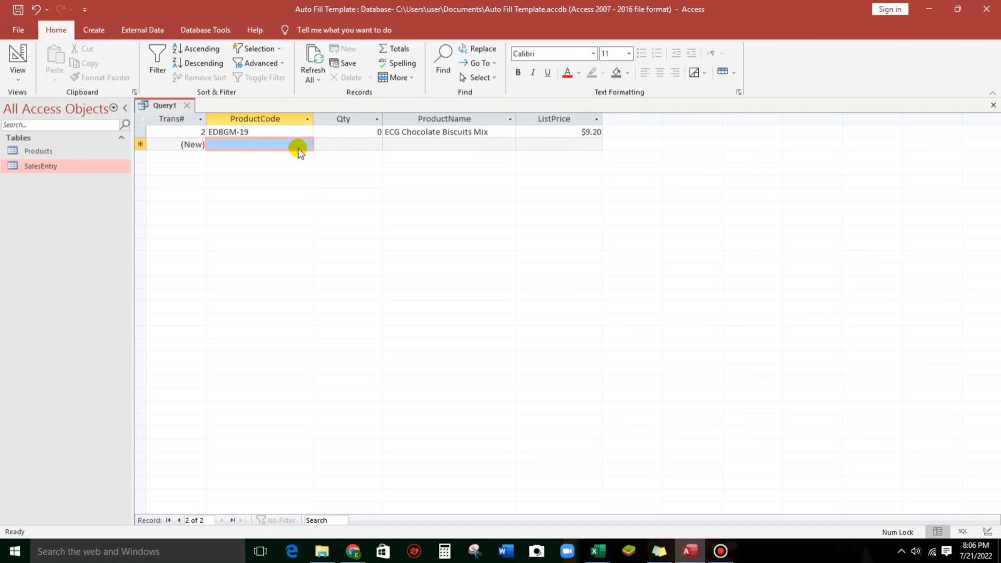
click(300, 145)
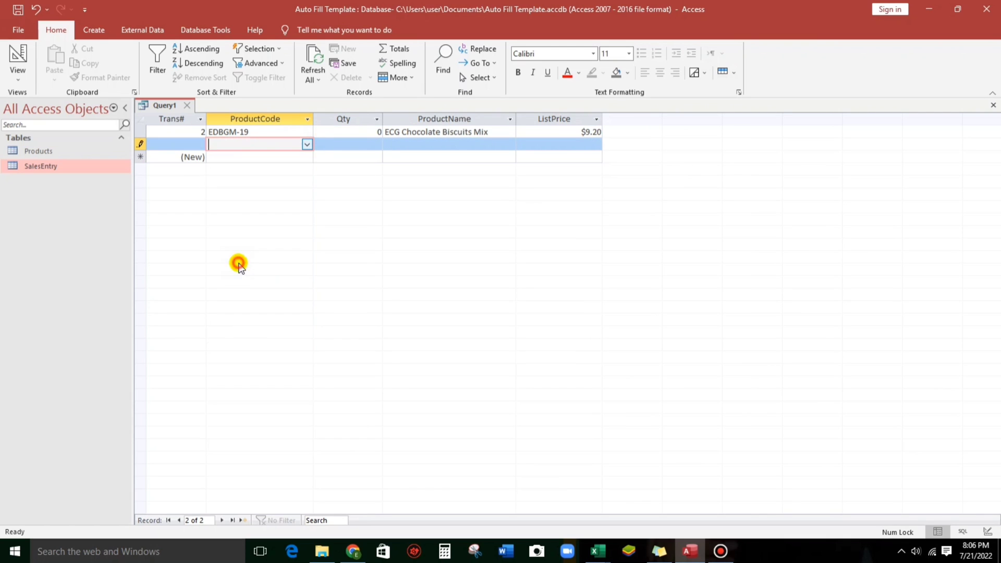
text(EDC-81)
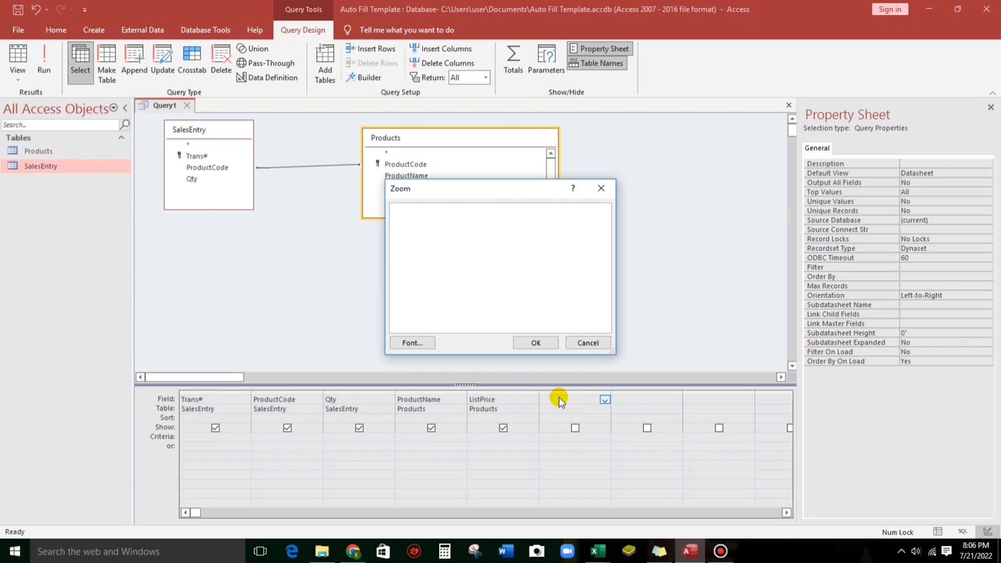
Add the calculated column Amount:Qty*ListPrice and view the query datasheet.
text(Amoun)
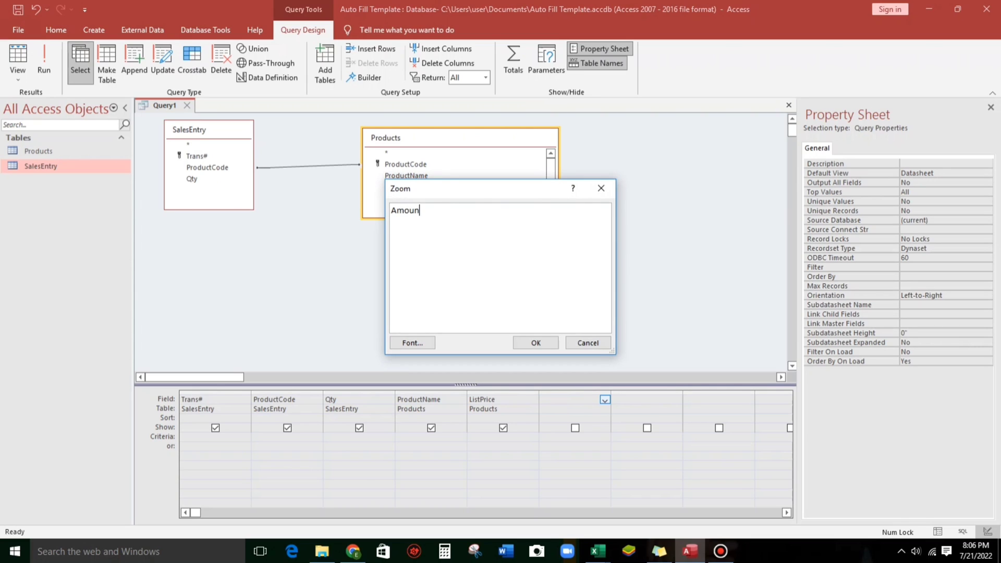
text(t:)
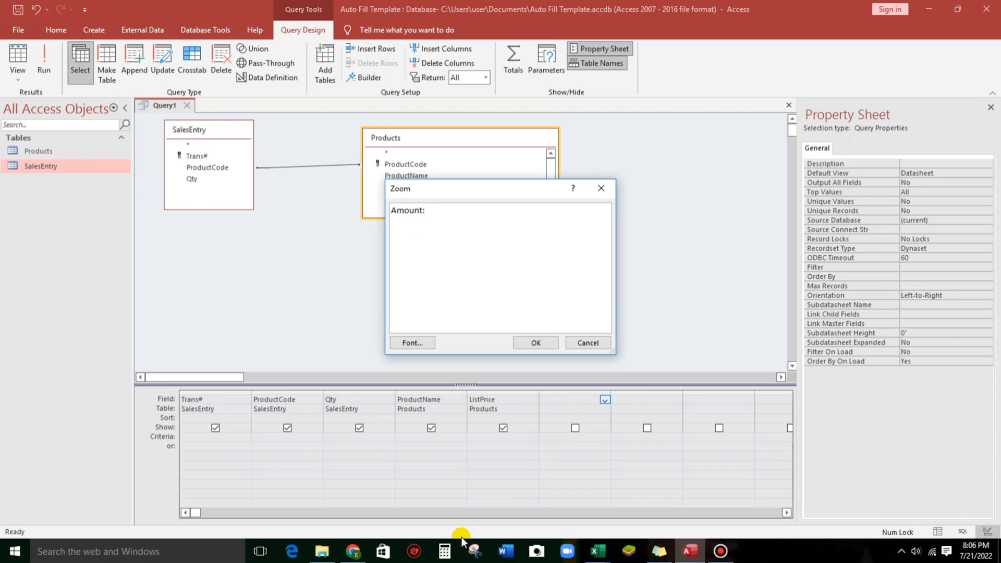
mouse_move(464, 404)
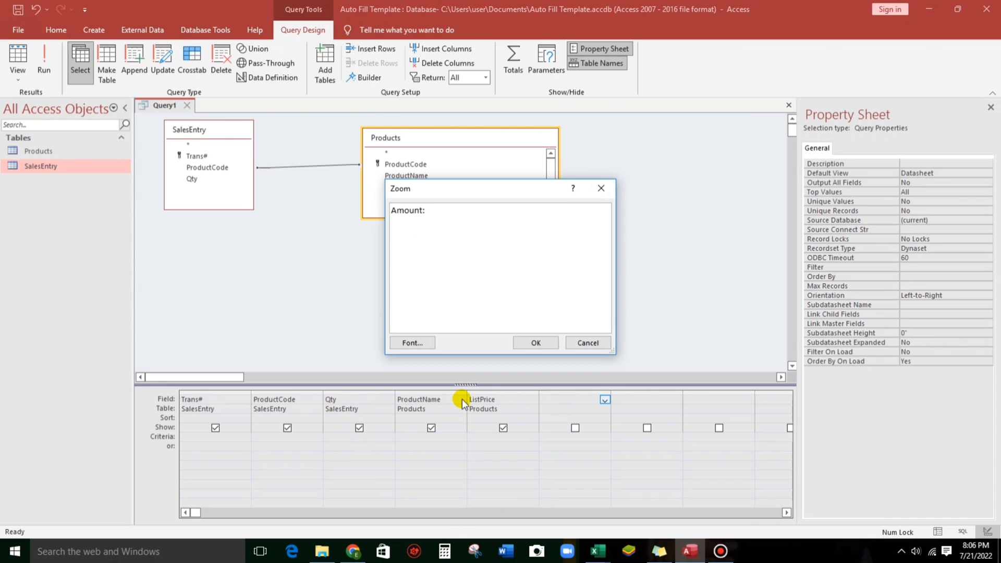
text(Qty)
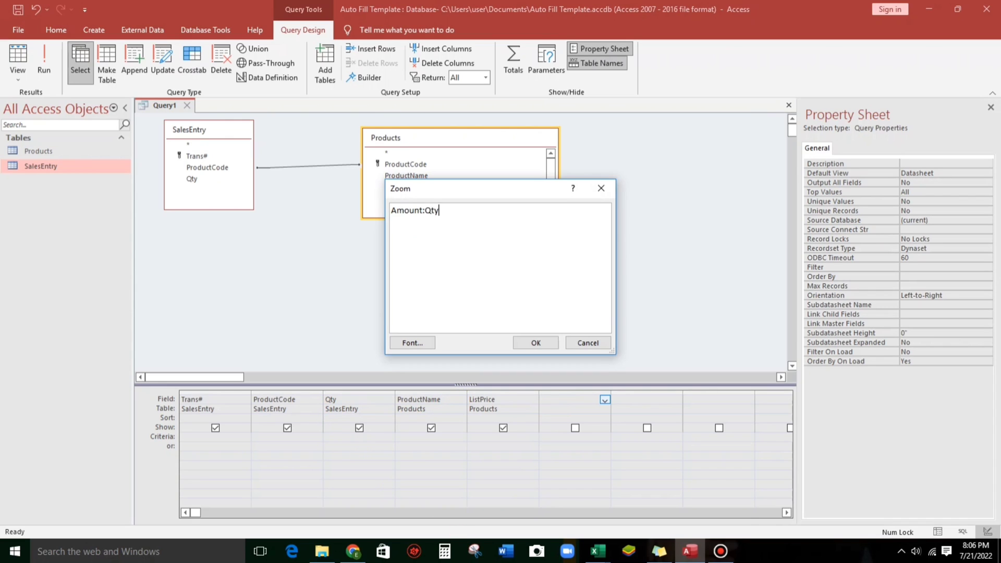
text(*L)
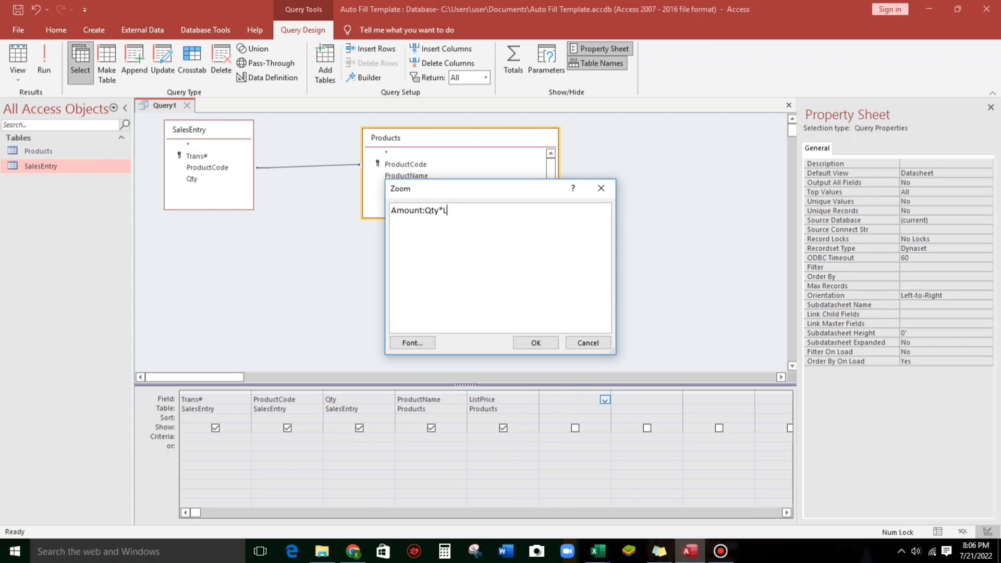
text(ist)
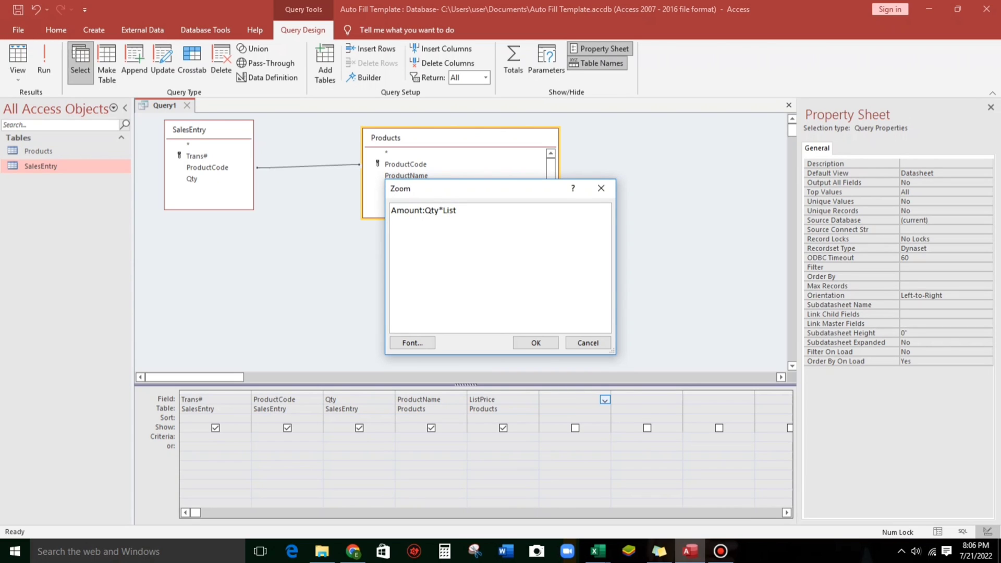
text(Price)
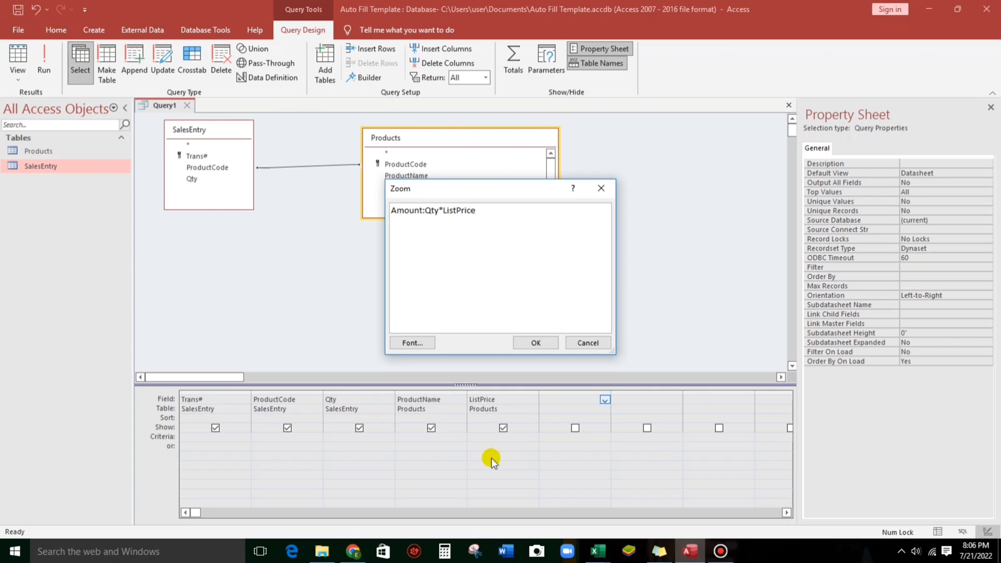
click(536, 343)
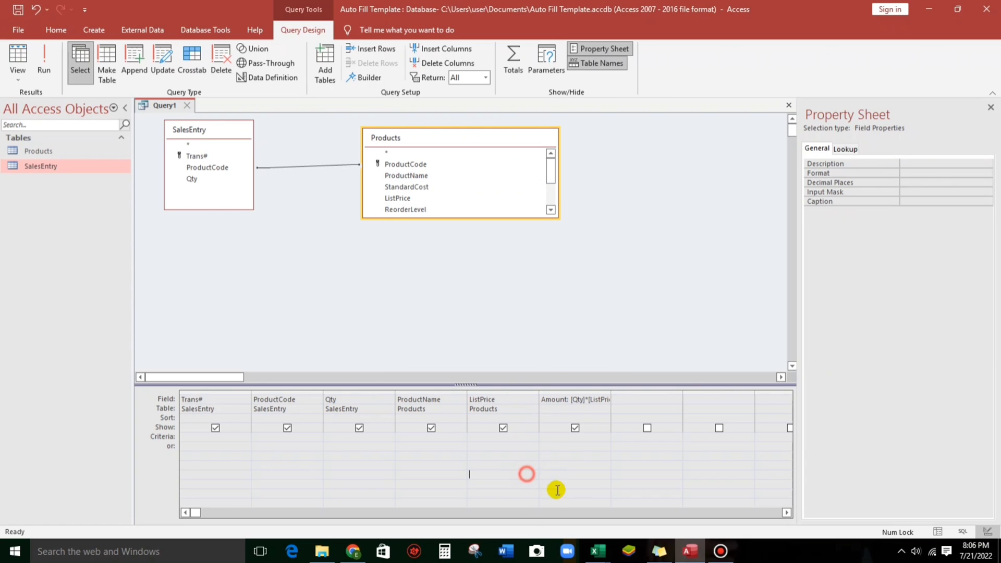
click(15, 58)
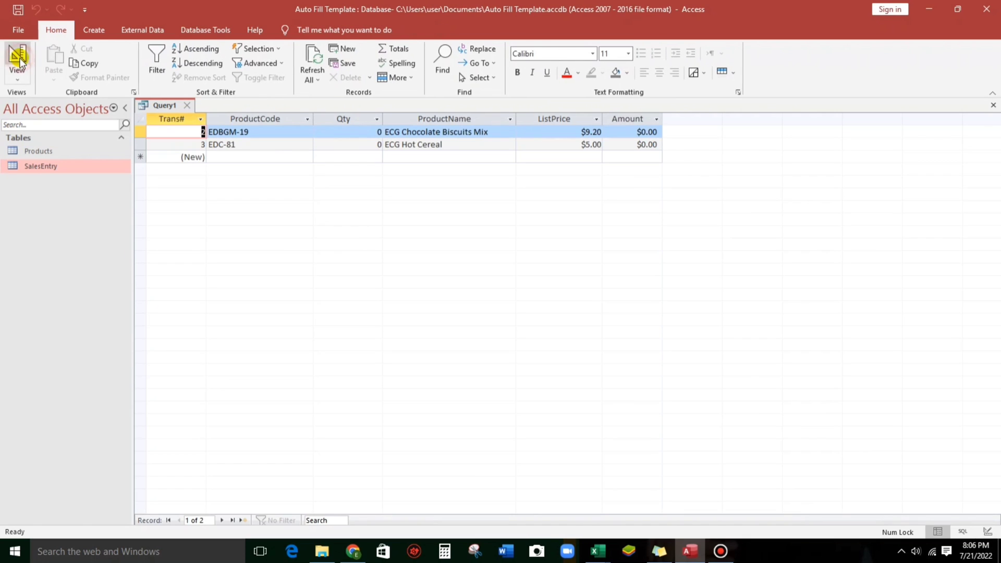
Enter quantity 5 and add Scones (EDBGM-21) and Pineapple (EDCFV-90) sales rows.
click(348, 132)
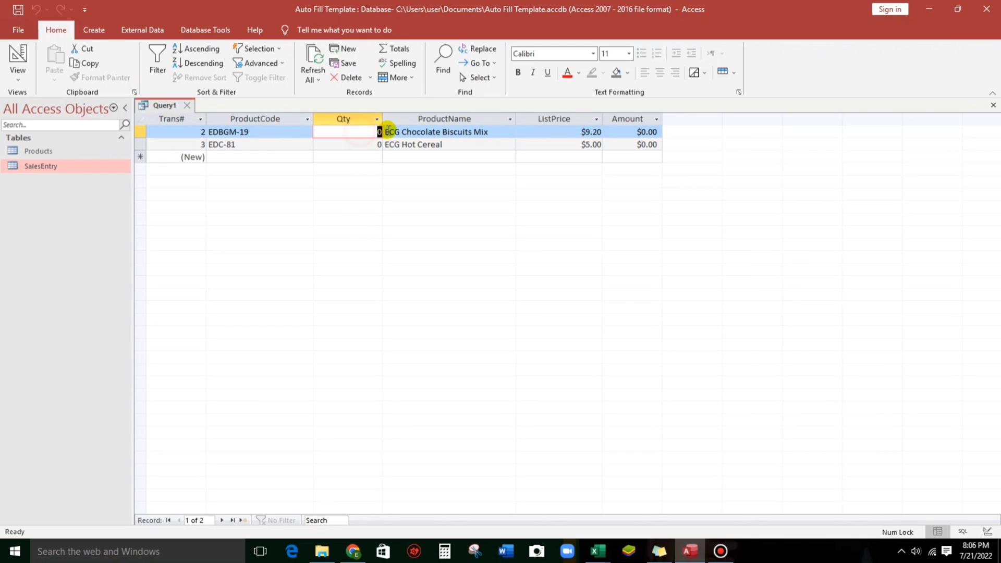
text(5)
click(347, 144)
text(10)
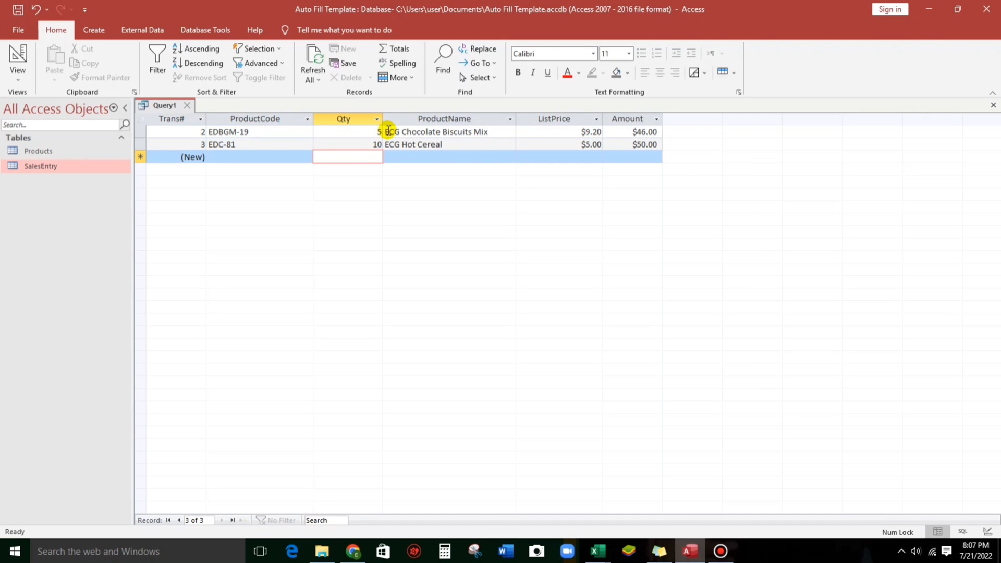
click(307, 157)
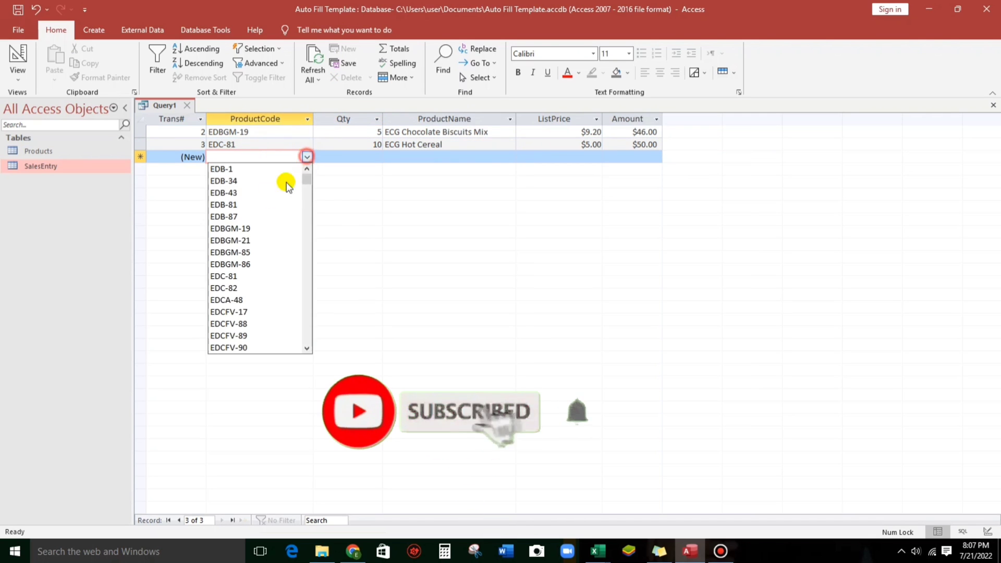
click(230, 241)
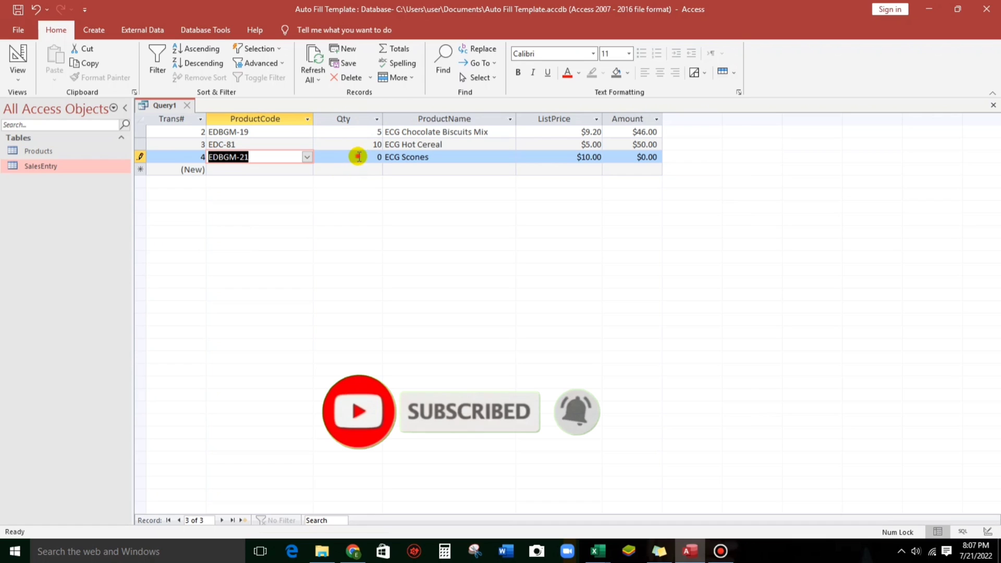
click(359, 157)
text(3)
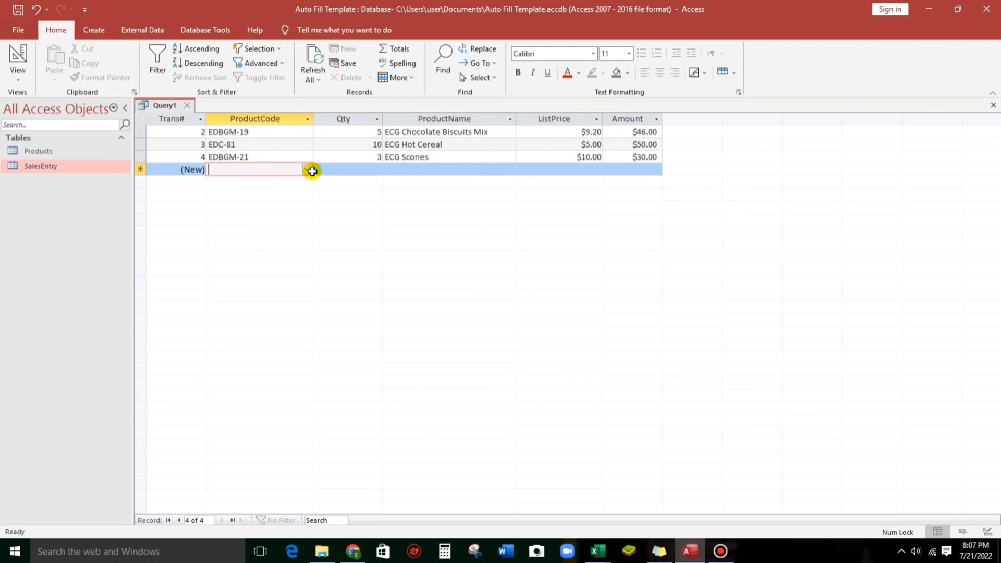
text(EDCFV-90)
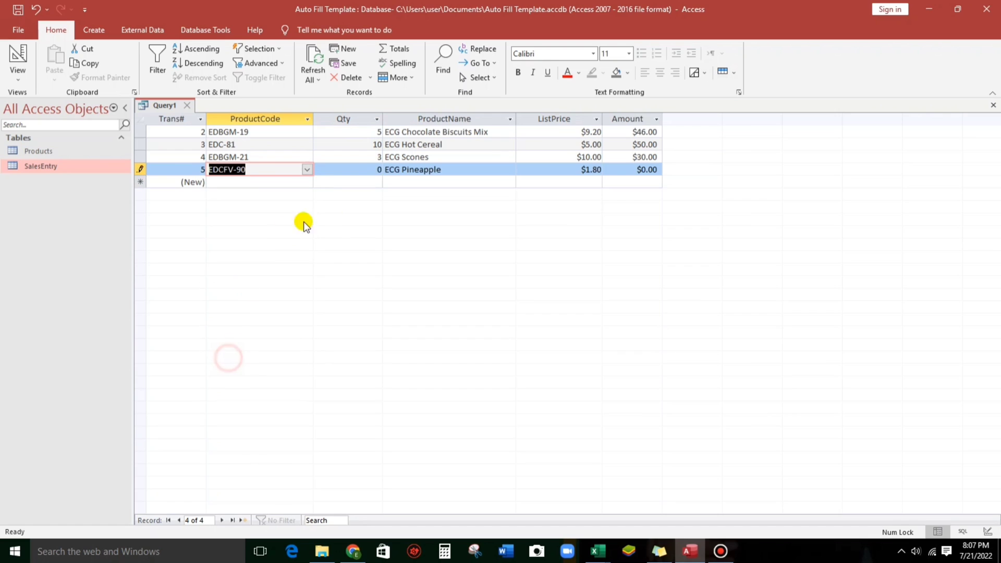
click(376, 169)
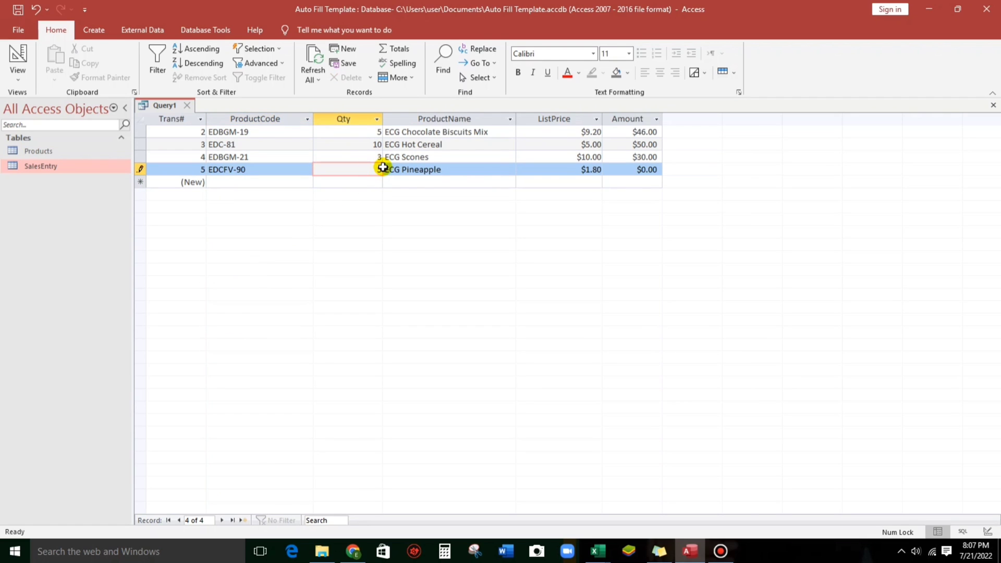